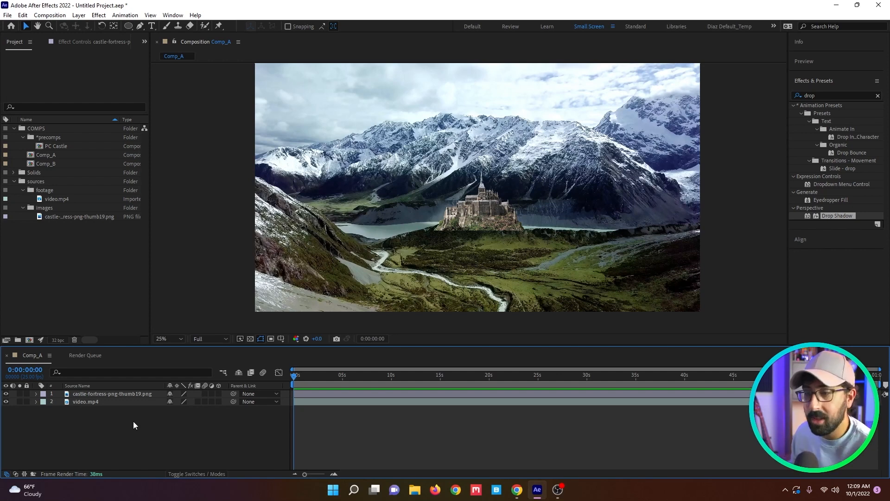
# Select the castle layer, search for the Exposure effect and switch to mask drawing.
pyautogui.click(112, 393)
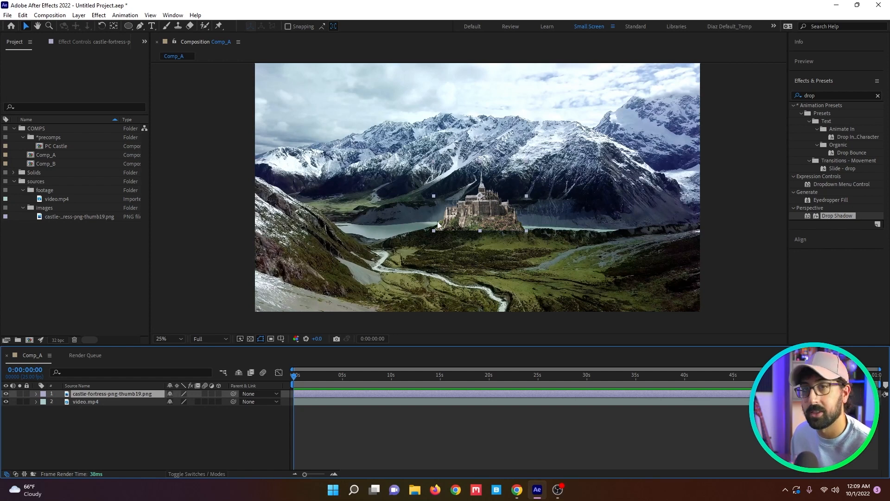
pyautogui.moveTo(536, 238)
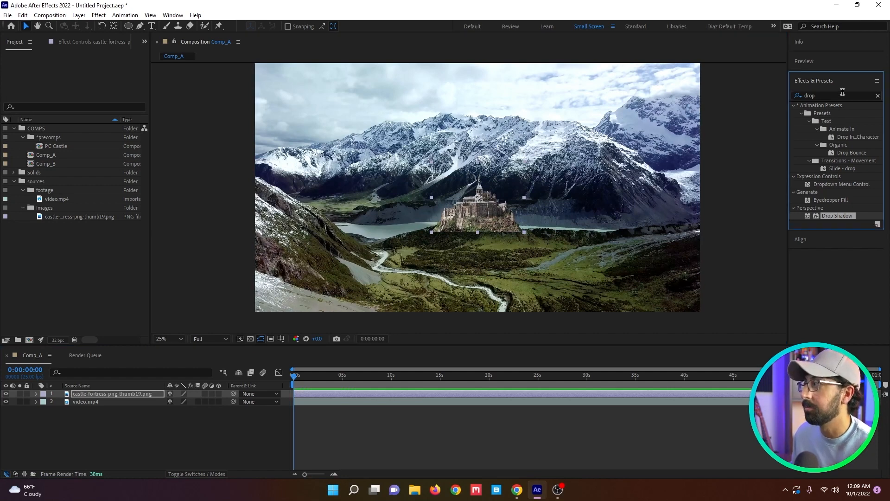
pyautogui.write('exposure')
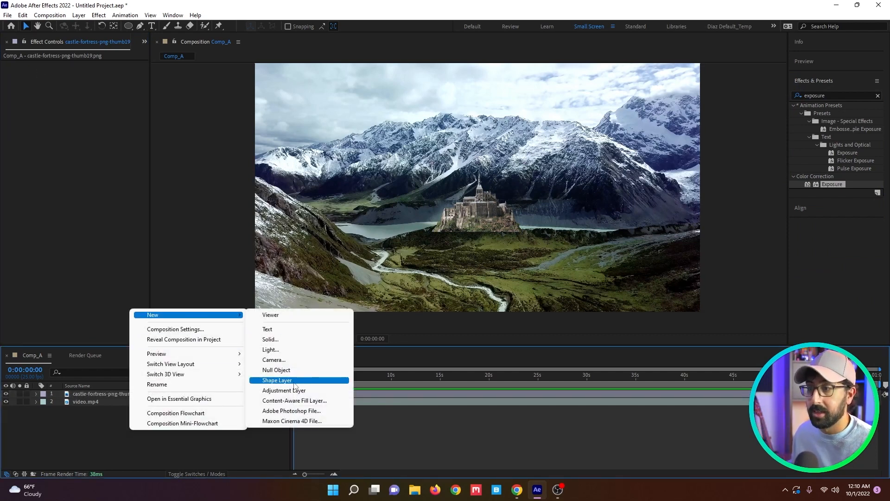
pyautogui.click(284, 390)
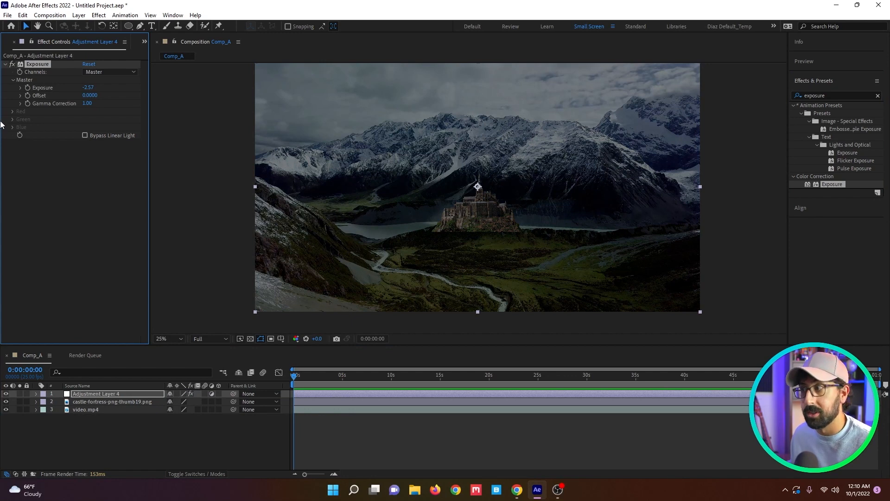
pyautogui.moveTo(139, 26)
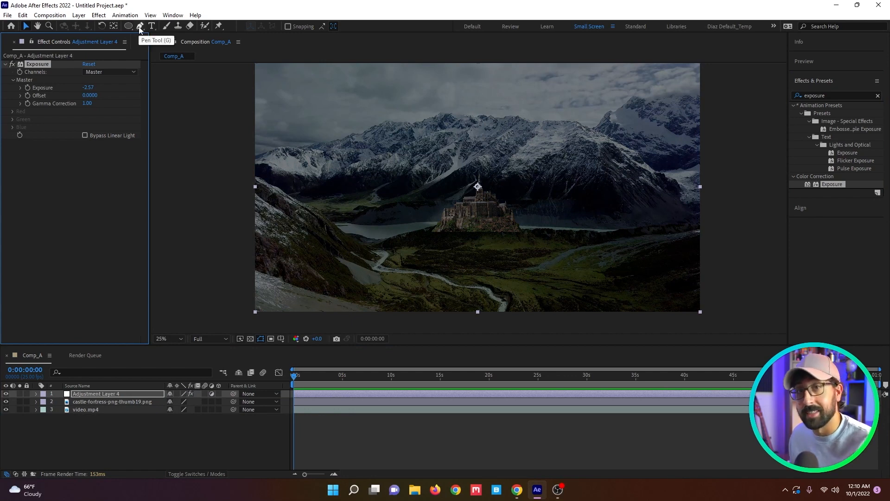
pyautogui.click(139, 26)
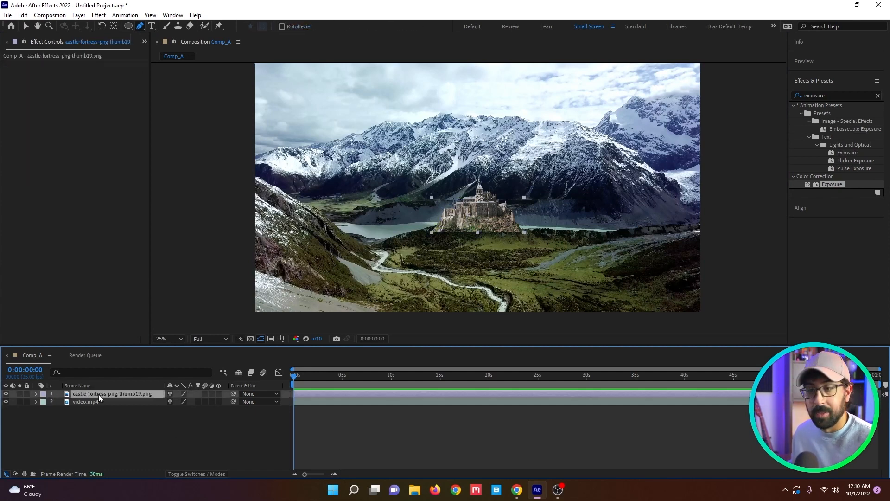
# Pre-compose the castle layer into castle Comp 1 and draw a rectangular mask around the castle.
pyautogui.rightClick(99, 397)
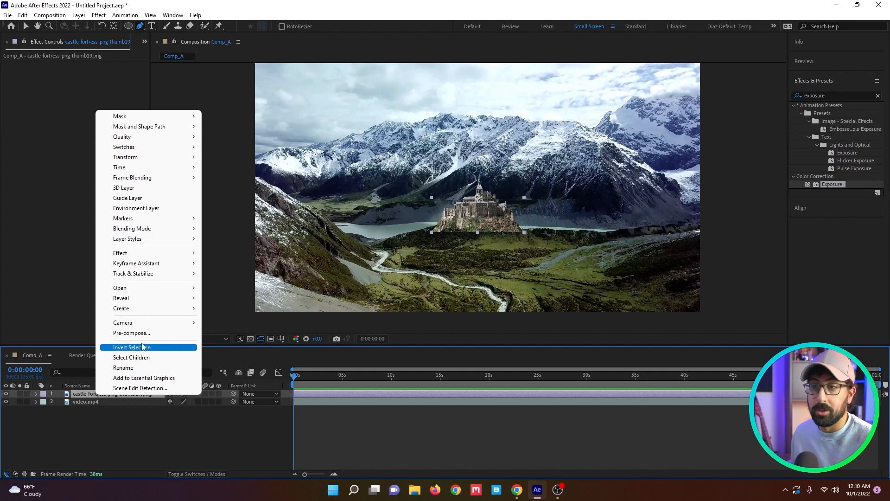
pyautogui.click(131, 333)
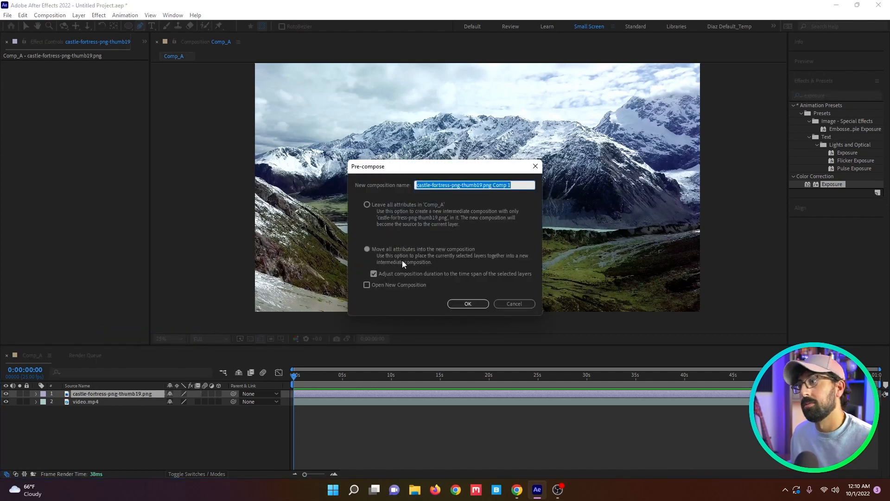
pyautogui.click(467, 303)
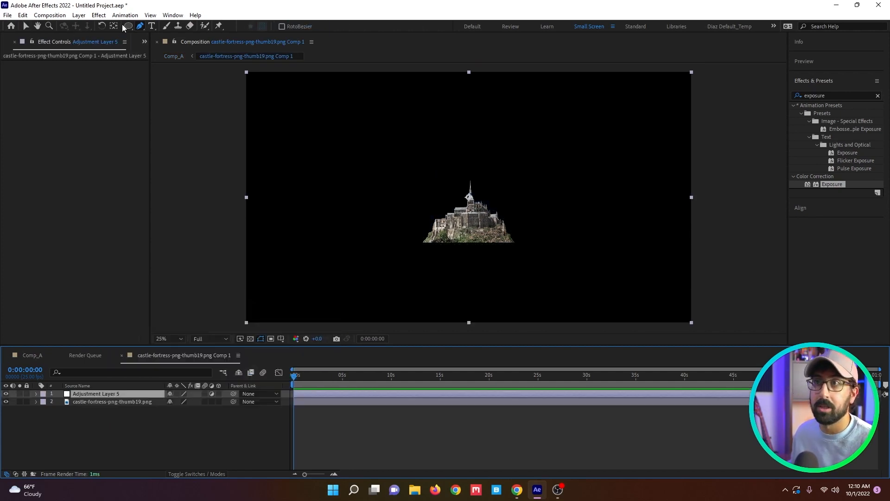
pyautogui.moveTo(358, 131); pyautogui.dragTo(457, 314)
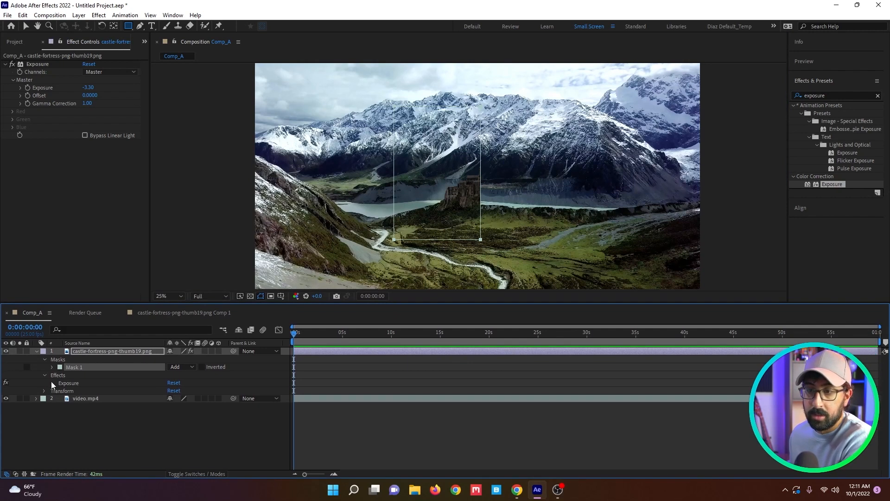
# Set Exposure's Mask Reference to Mask 1 and feather the mask to 138 pixels.
pyautogui.click(45, 383)
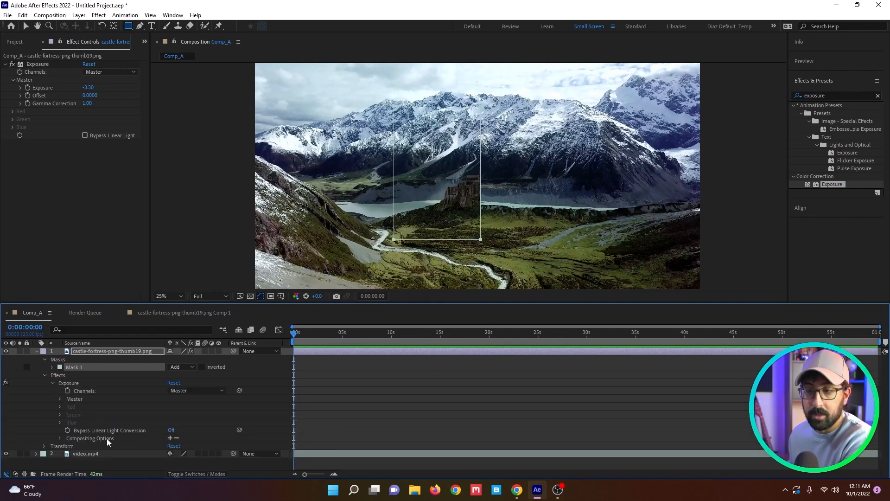
pyautogui.click(59, 438)
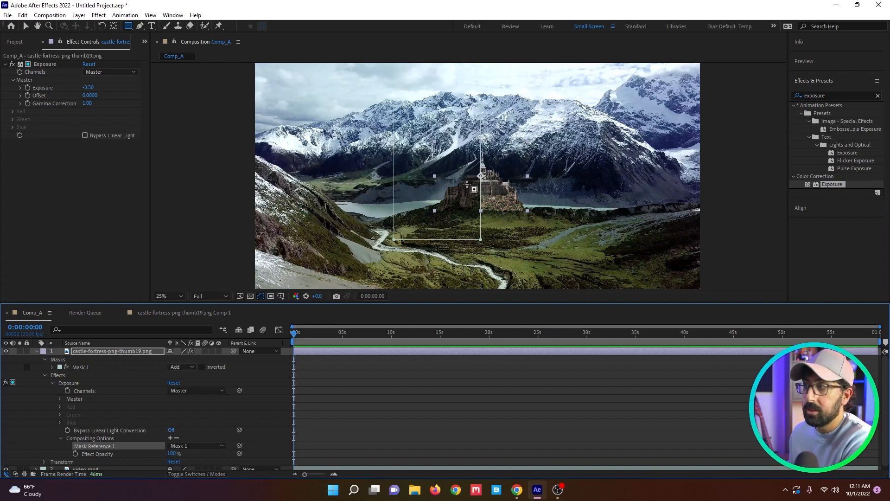
pyautogui.click(166, 296)
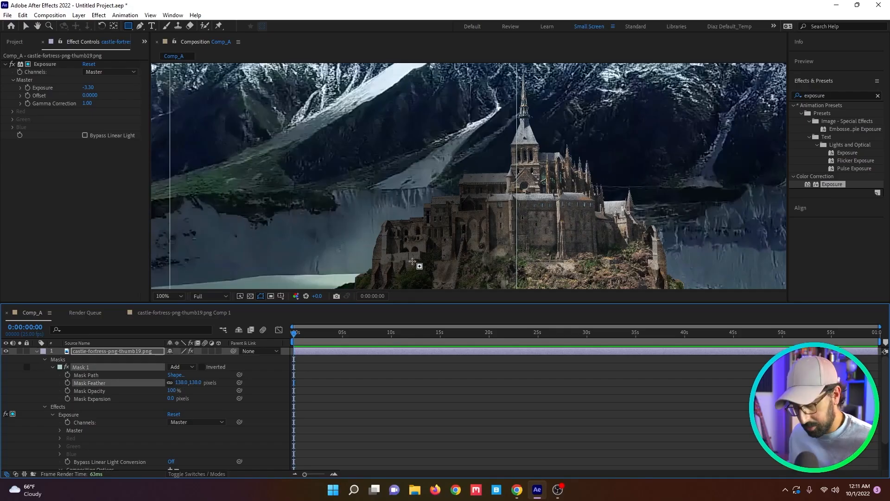
pyautogui.click(165, 295)
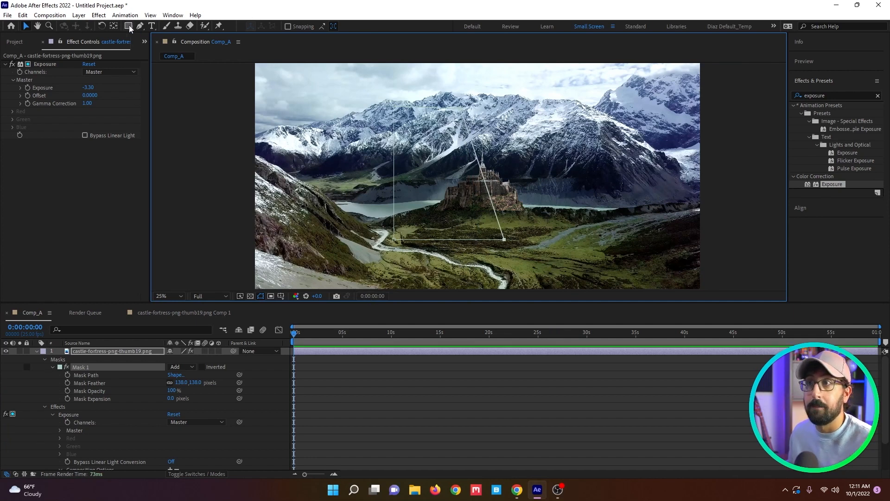
# Draw Mask 2 above the castle and apply Hue/Saturation with Master Saturation 100.
pyautogui.moveTo(360, 113); pyautogui.dragTo(549, 189)
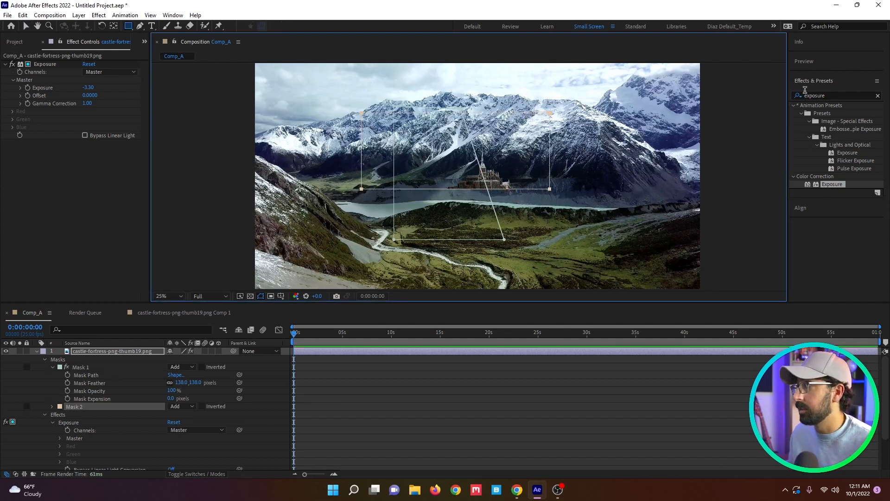
pyautogui.write('hue')
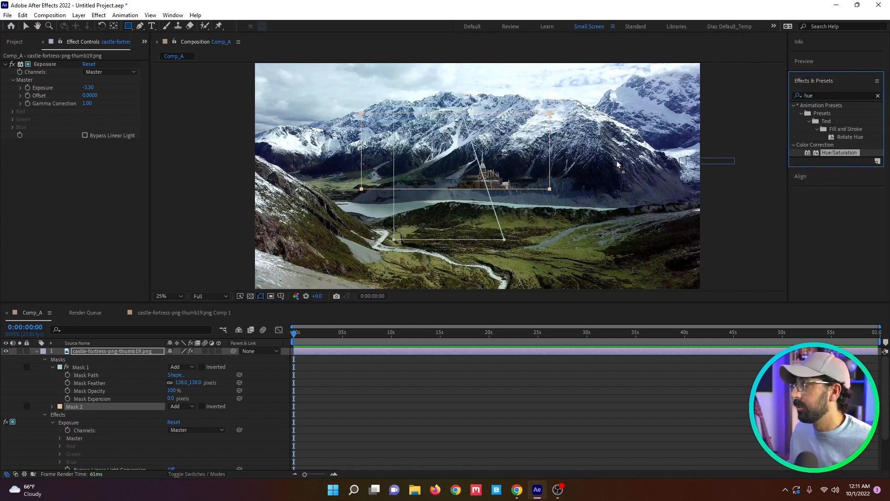
pyautogui.doubleClick(840, 152)
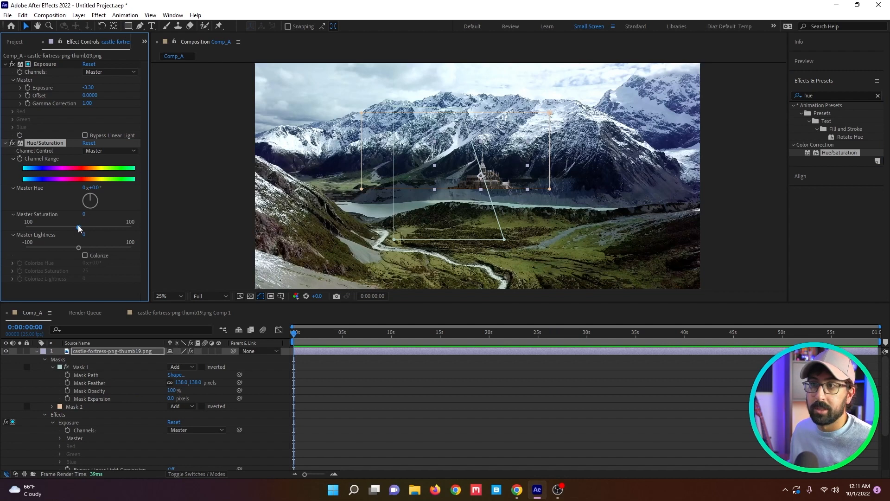
pyautogui.moveTo(83, 226); pyautogui.dragTo(131, 226)
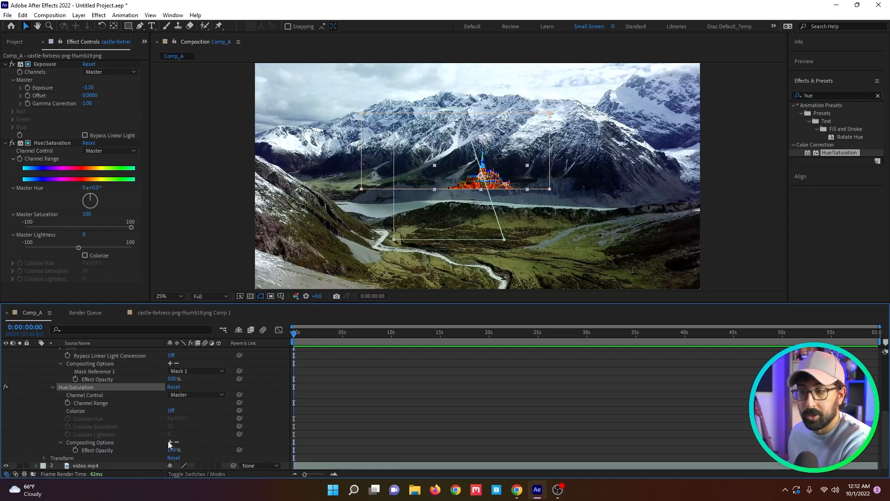
# Limit Hue/Saturation to Mask 2 and collapse the castle layer's properties.
pyautogui.click(195, 442)
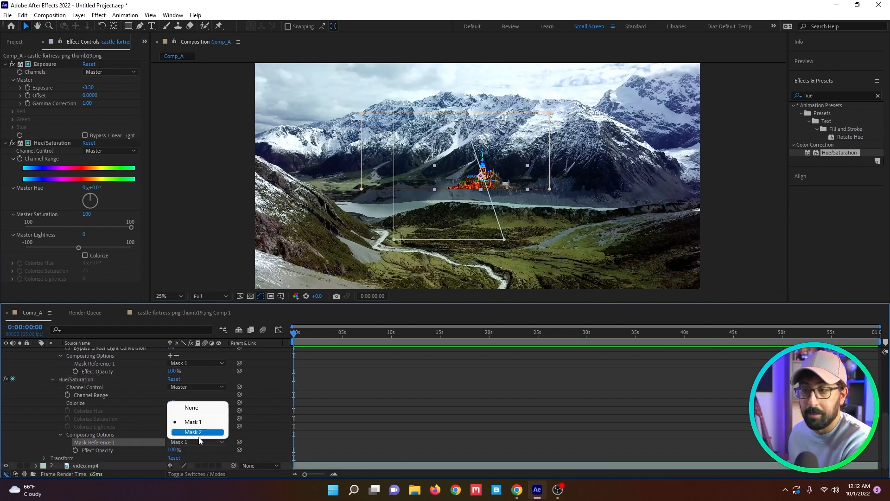
pyautogui.click(194, 431)
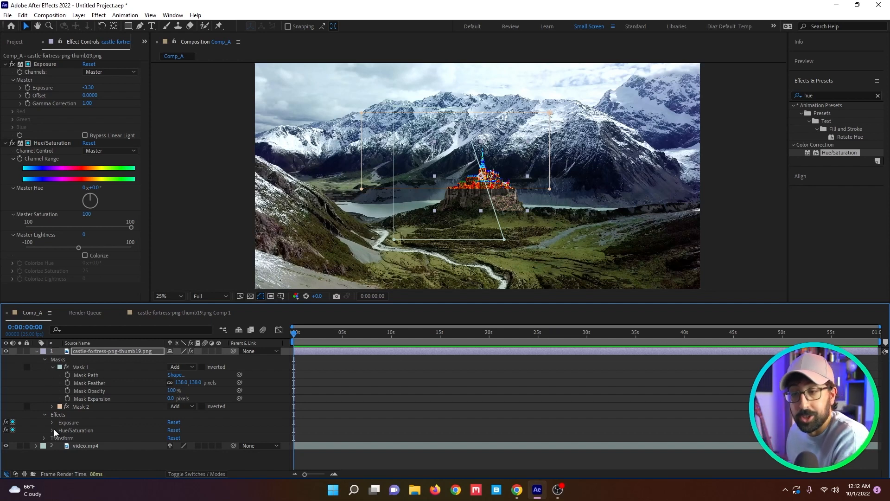
pyautogui.click(44, 359)
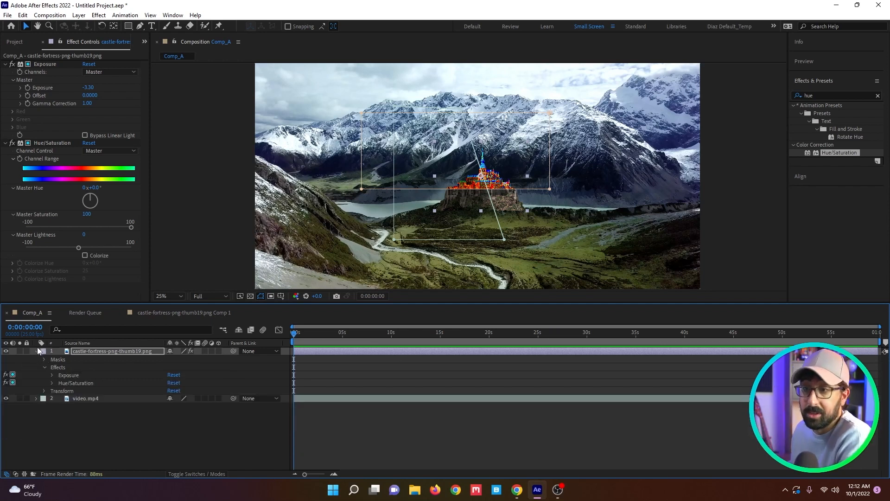
pyautogui.click(36, 350)
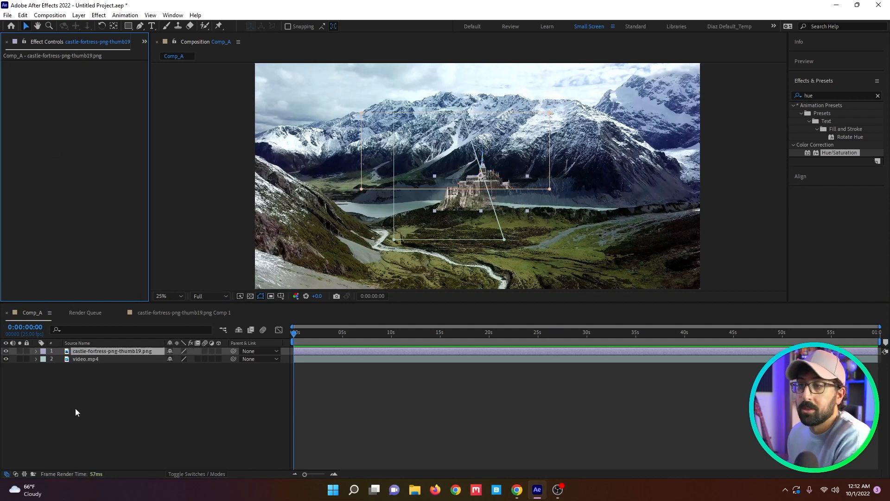
# Dock Comp_A's timeline beside Comp_B's and open Comp_A in a second viewer.
pyautogui.click(36, 350)
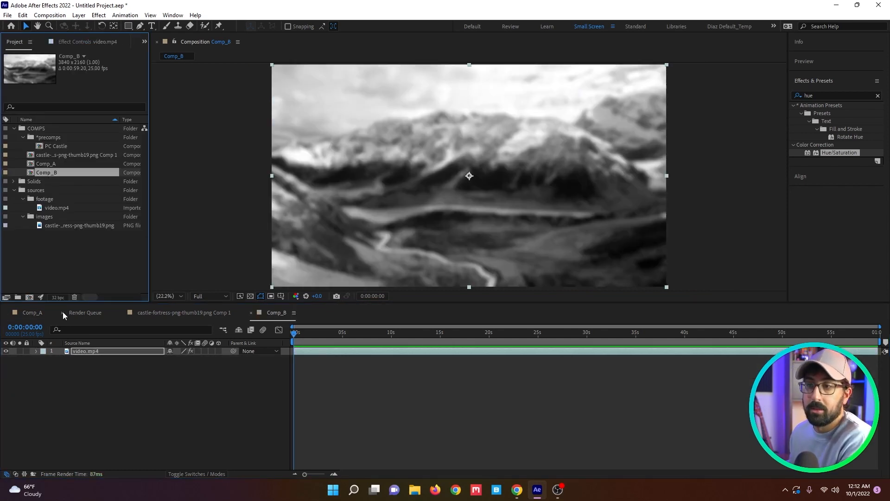
pyautogui.click(31, 312)
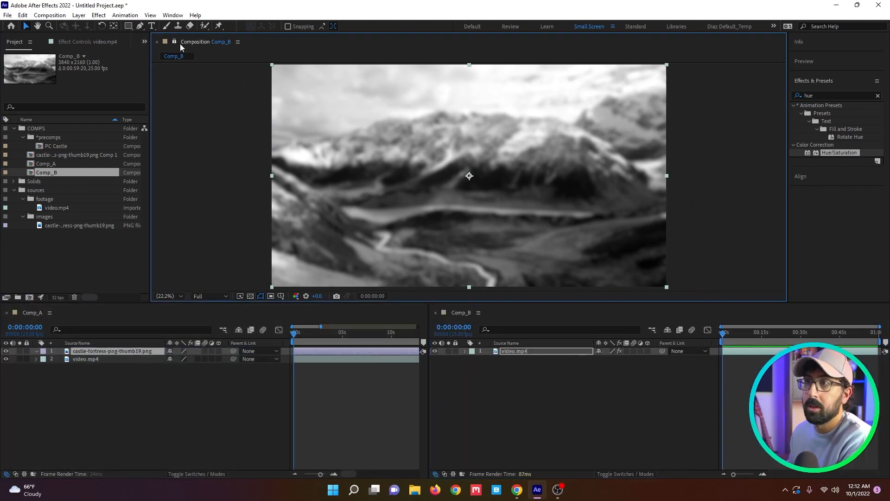
pyautogui.click(45, 163)
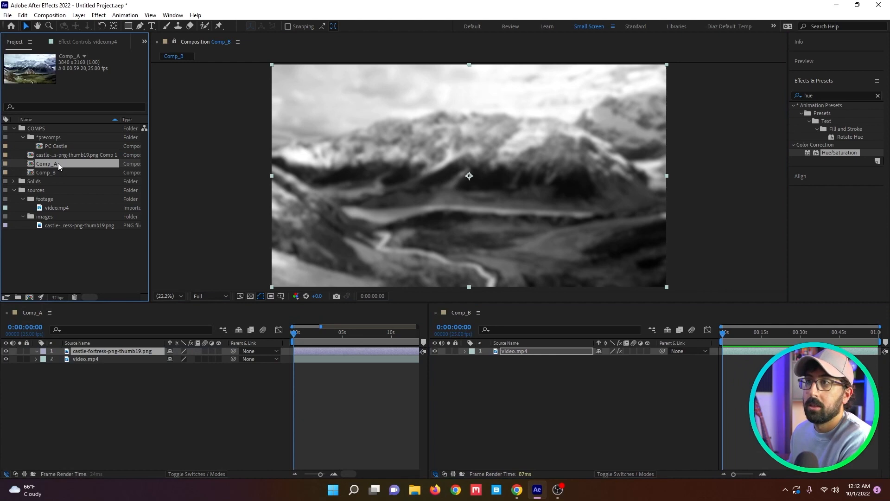
pyautogui.doubleClick(47, 163)
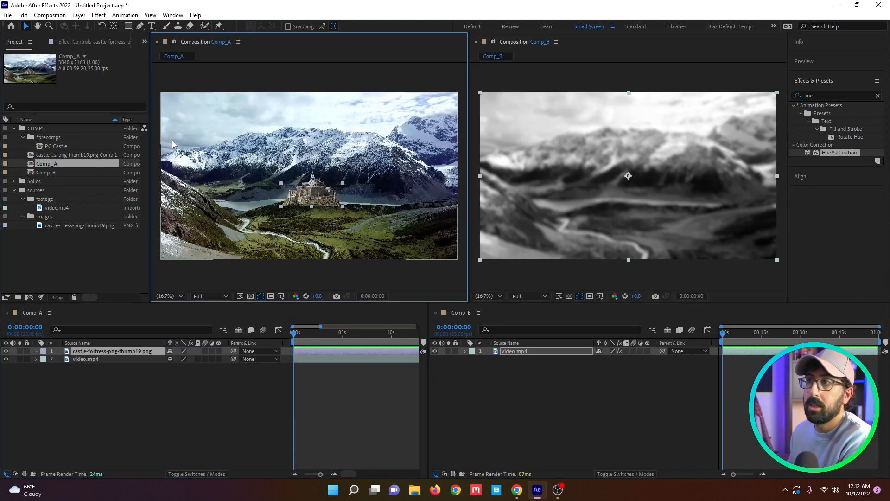
pyautogui.moveTo(537, 396)
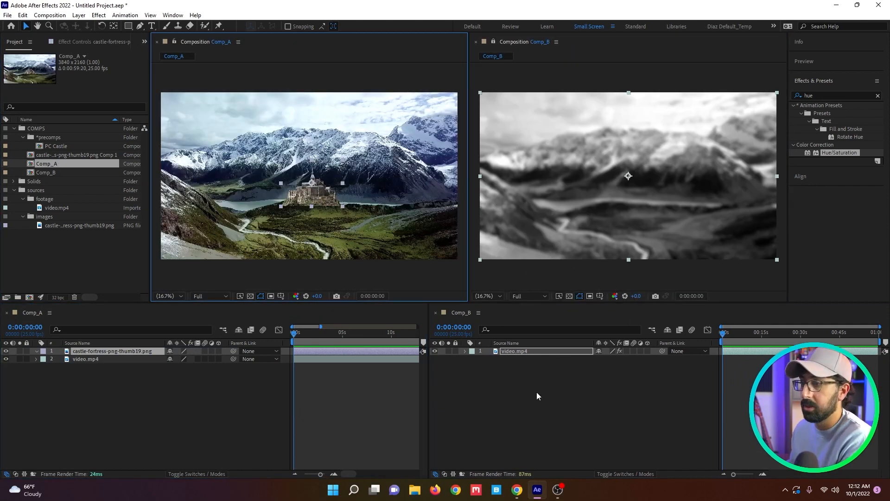
pyautogui.moveTo(318, 207)
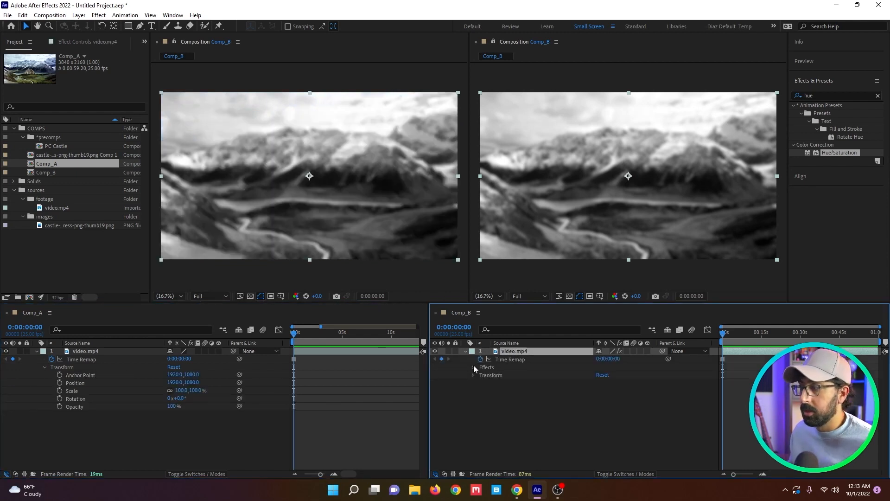
# Reveal Comp_B's video transform properties and set its Opacity to 100%.
pyautogui.click(474, 375)
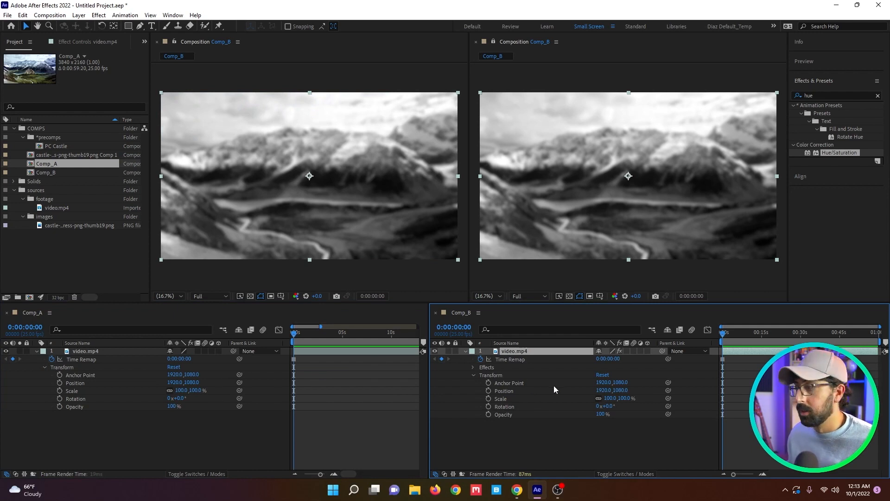
pyautogui.click(487, 391)
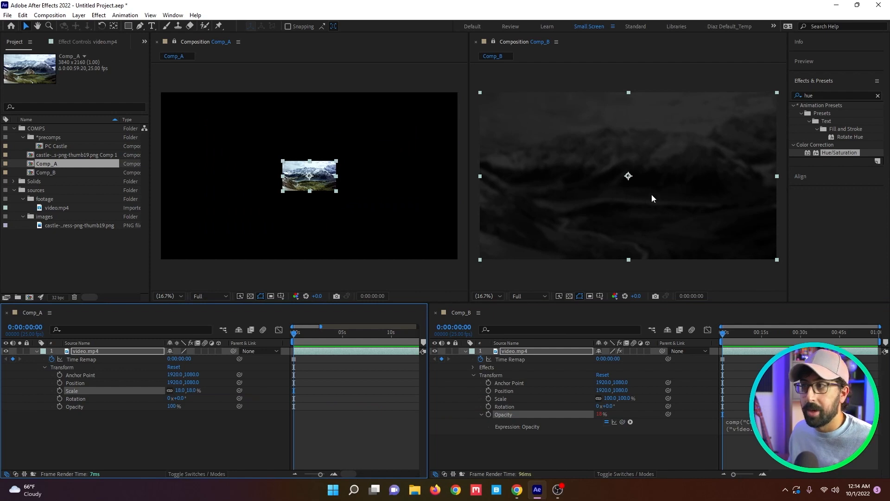
pyautogui.moveTo(621, 223)
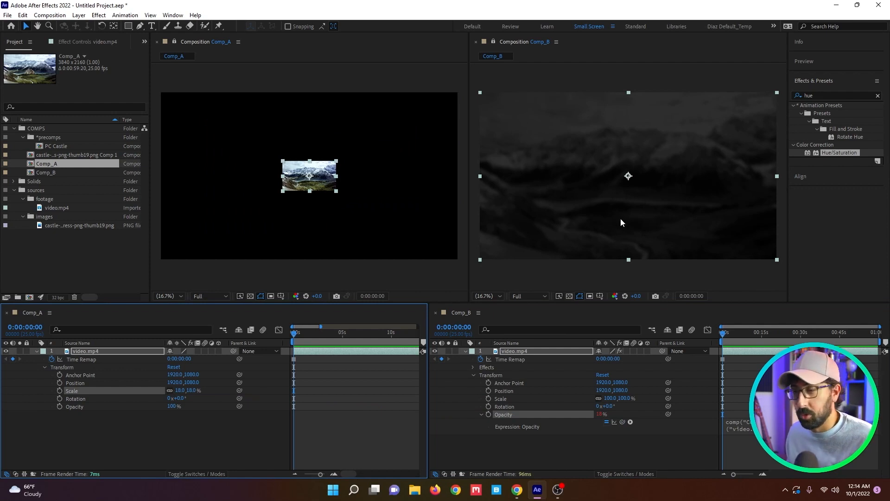
pyautogui.moveTo(48, 394)
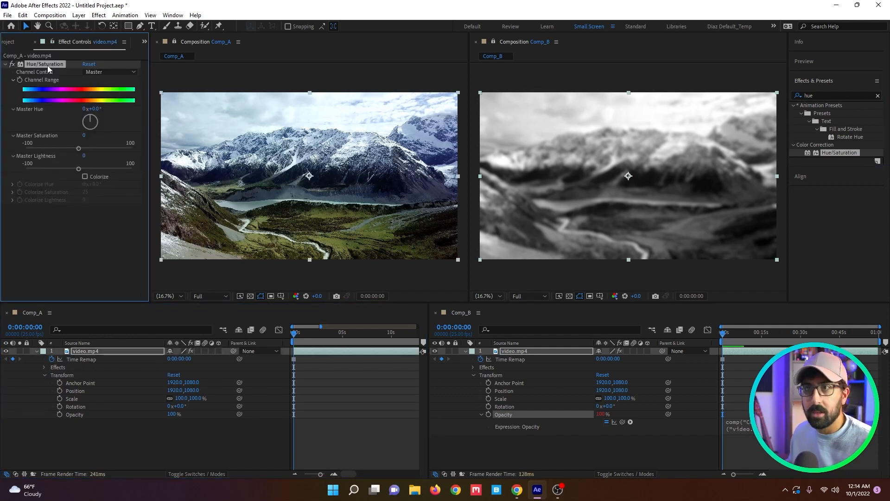
# Return to the Project panel and select an item in its list.
pyautogui.doubleClick(44, 64)
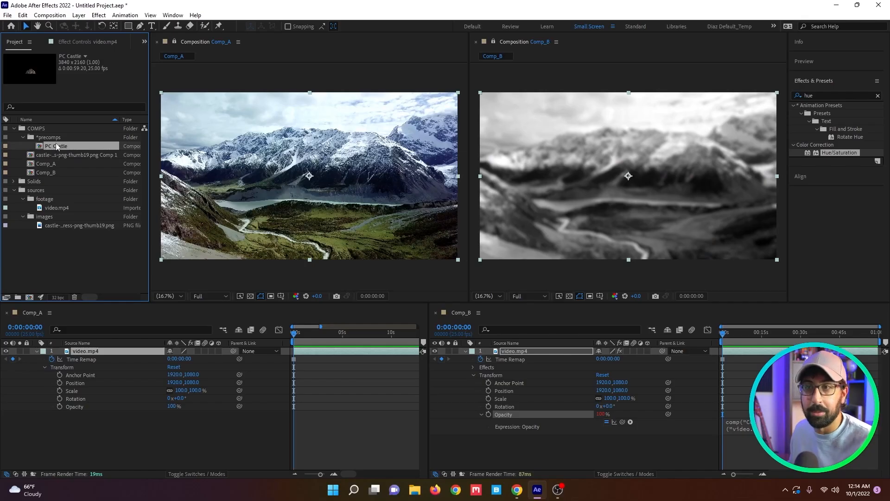
pyautogui.click(74, 154)
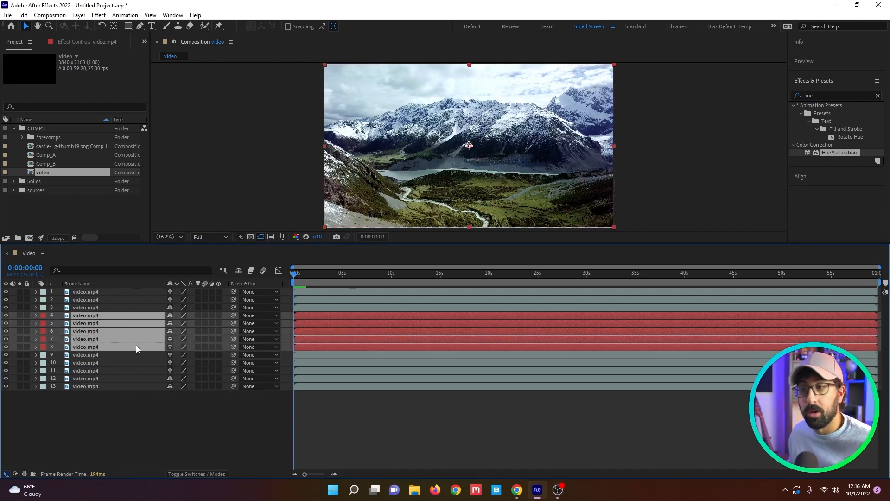
pyautogui.moveTo(176, 323)
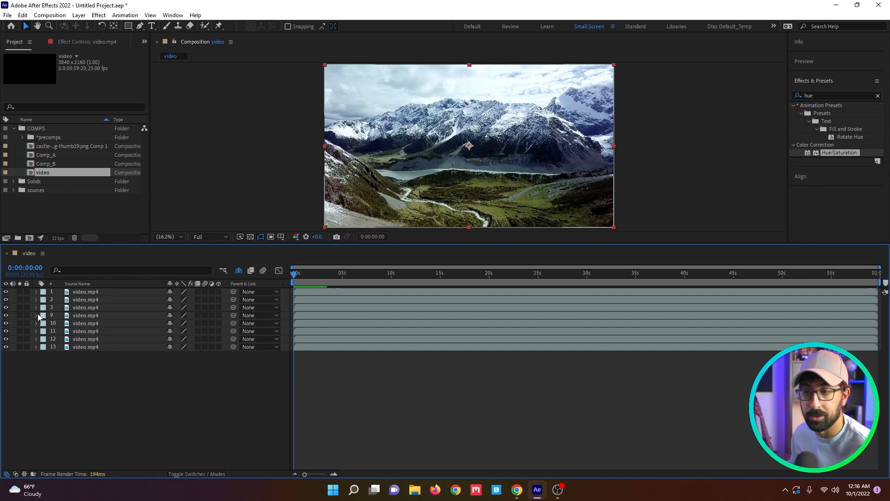
pyautogui.moveTo(151, 328)
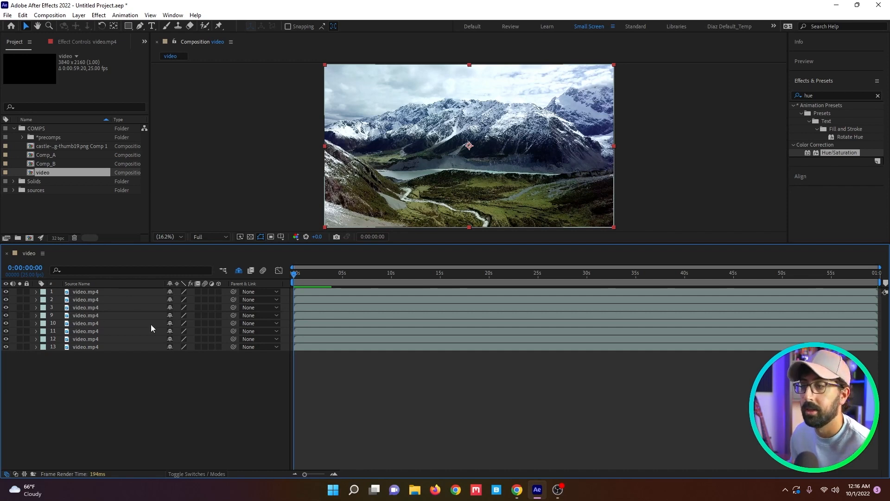
pyautogui.moveTo(126, 381)
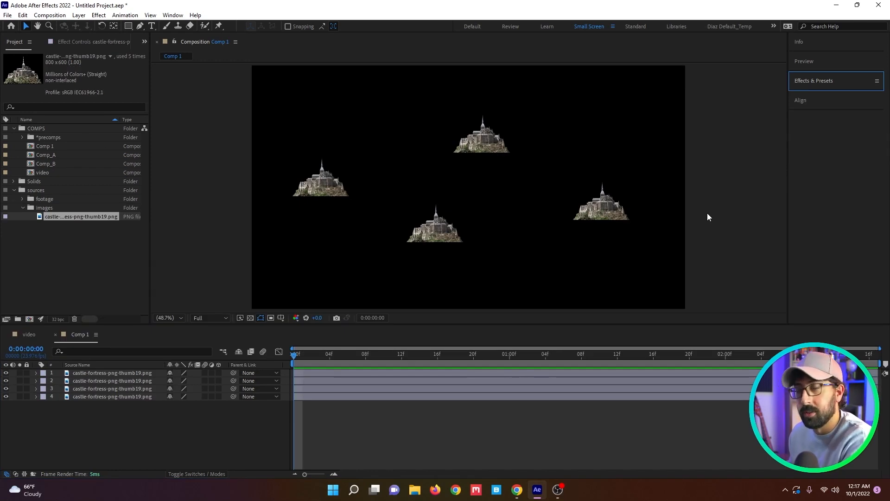
# Distribute the four castles horizontally, relative to the whole composition width.
pyautogui.click(321, 179)
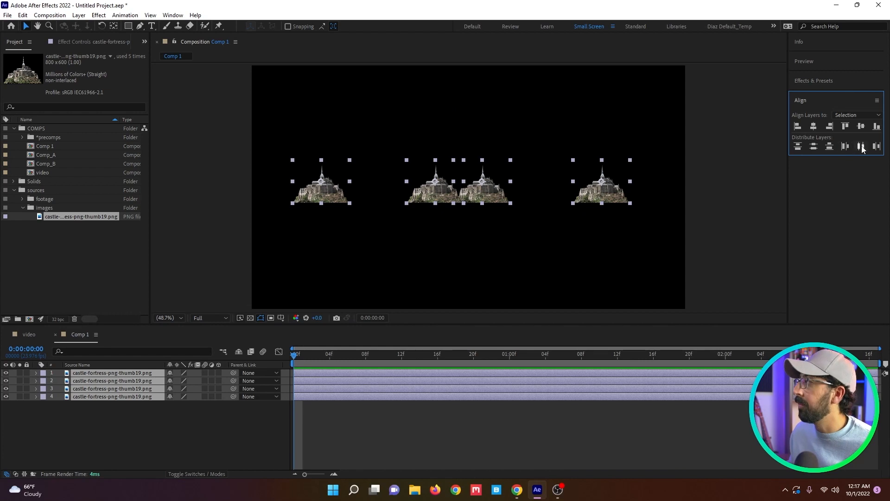
pyautogui.click(860, 146)
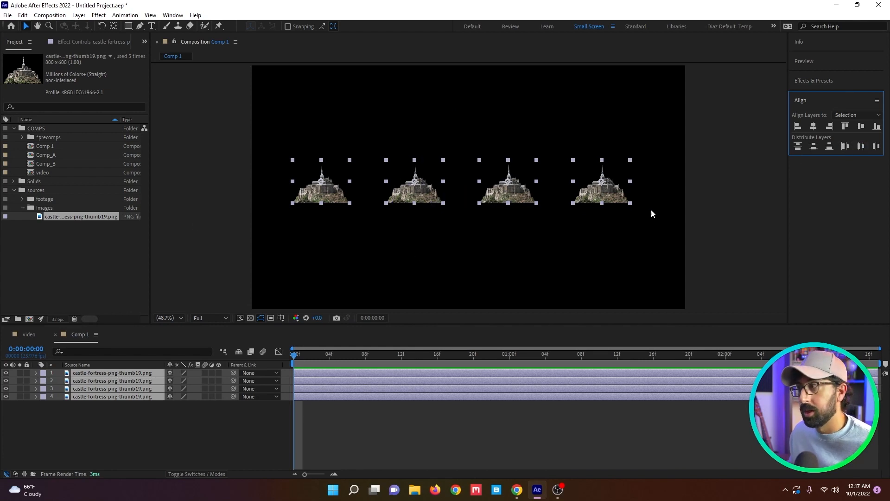
pyautogui.click(856, 115)
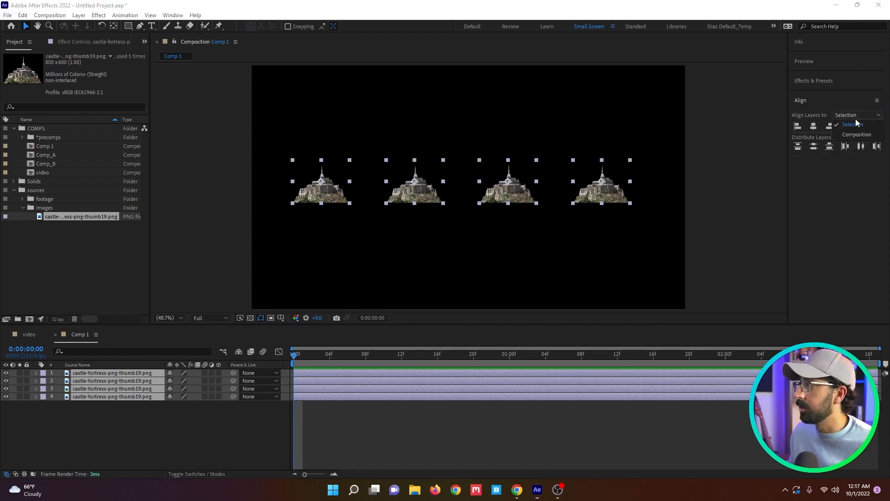
pyautogui.click(856, 134)
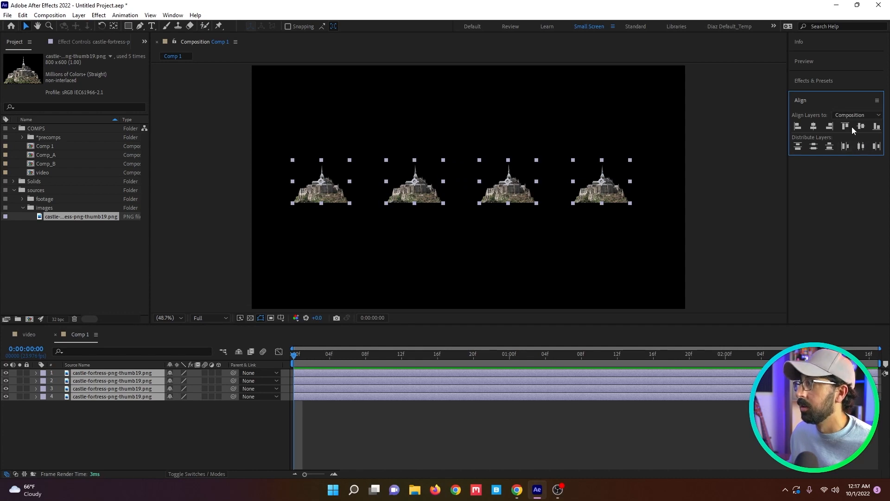
pyautogui.click(813, 126)
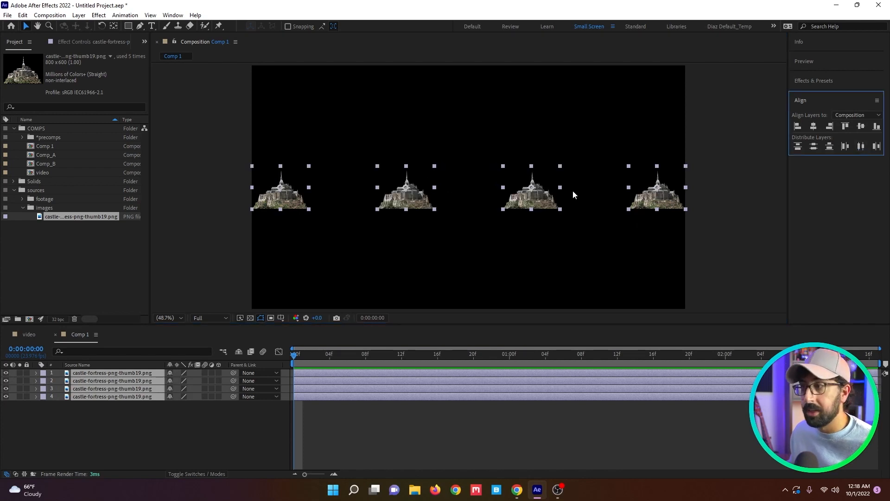
# Change options in the viewer's Grid and Guide display menu.
pyautogui.click(280, 317)
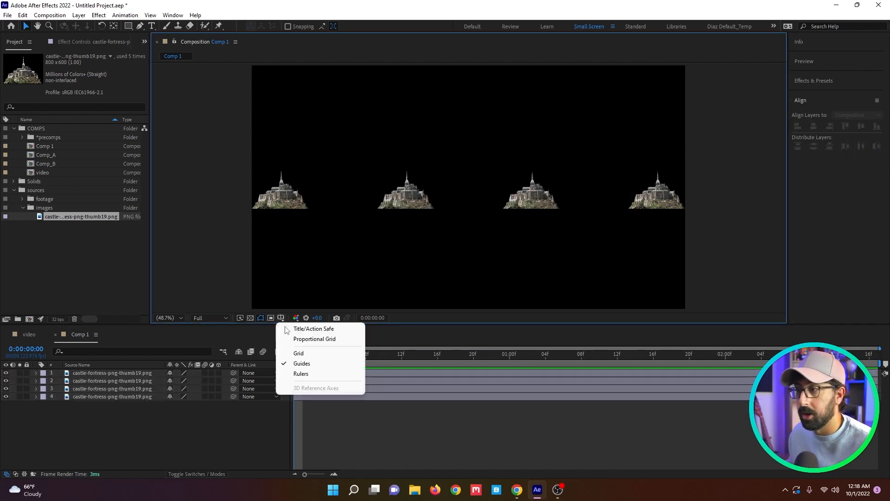
pyautogui.click(314, 328)
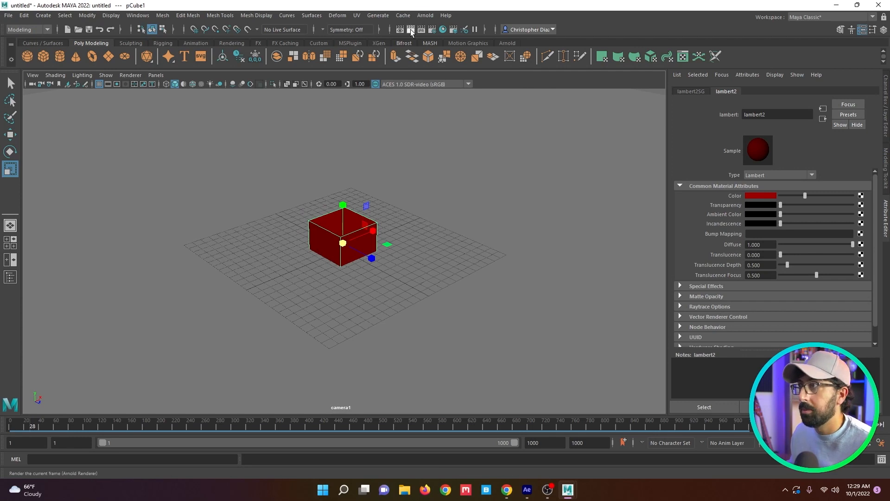
# Render the red cube scene as the full Test for YT_1 frame sequence.
pyautogui.click(409, 29)
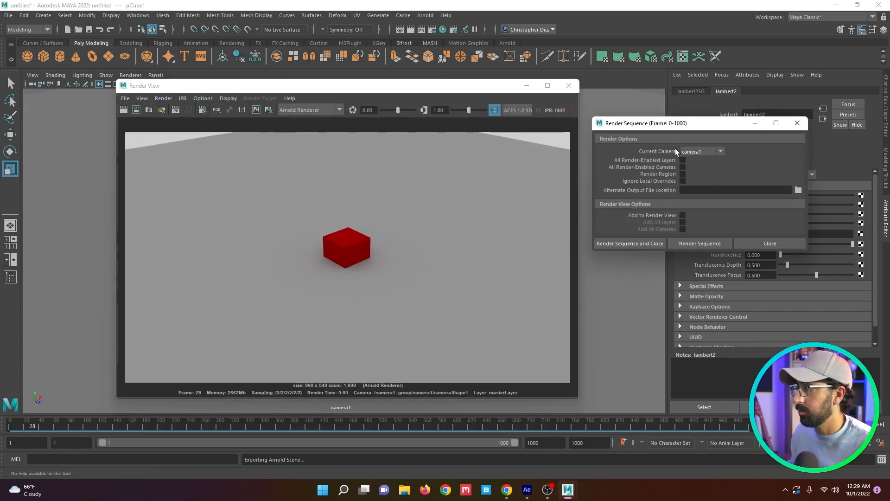
pyautogui.click(700, 243)
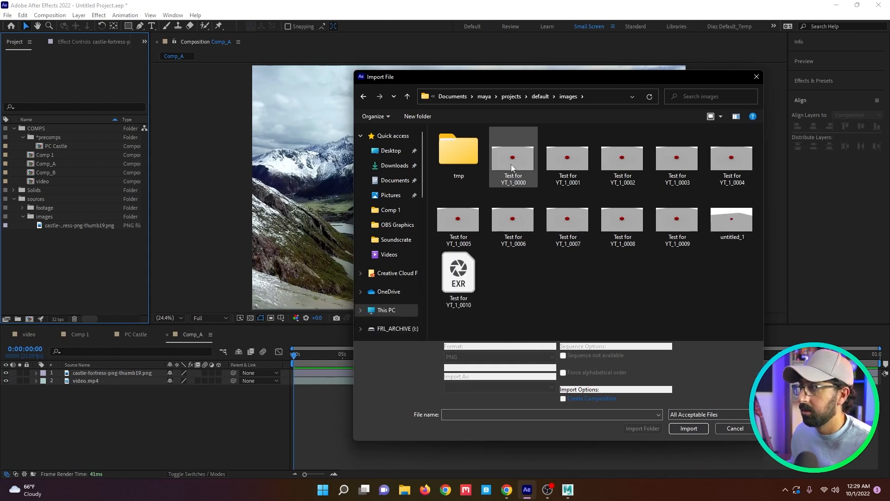
# Import Test for YT_1_0000 as an OpenEXR sequence and adjust the new composition's duration.
pyautogui.click(512, 157)
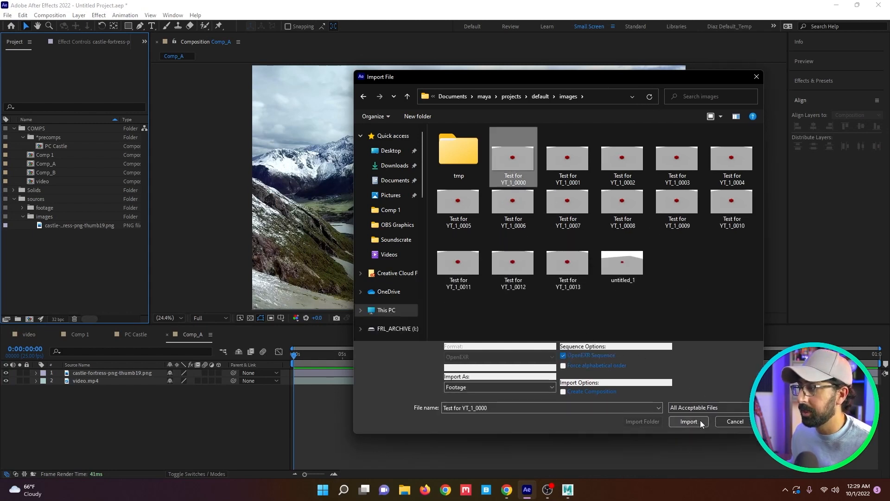
pyautogui.click(688, 421)
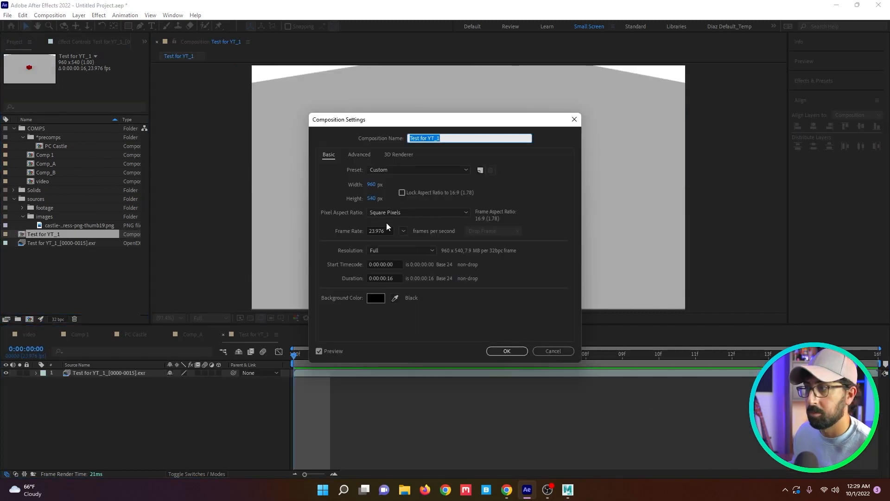
pyautogui.click(383, 277)
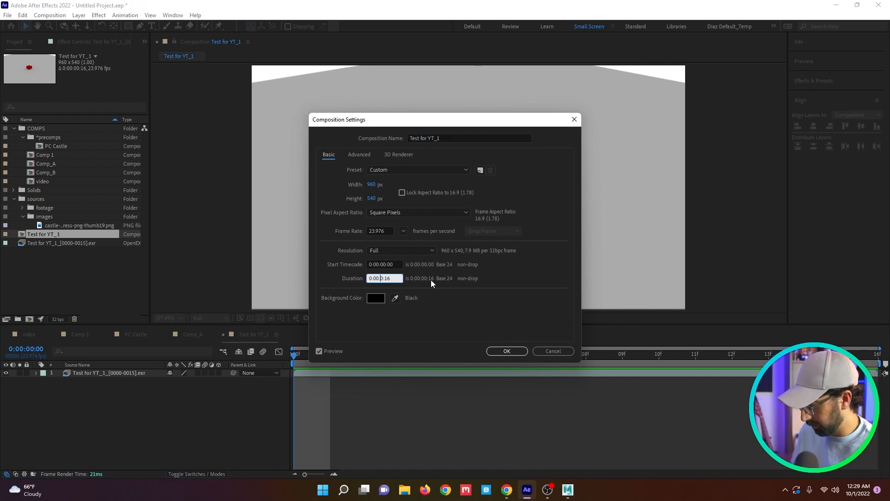
pyautogui.click(506, 350)
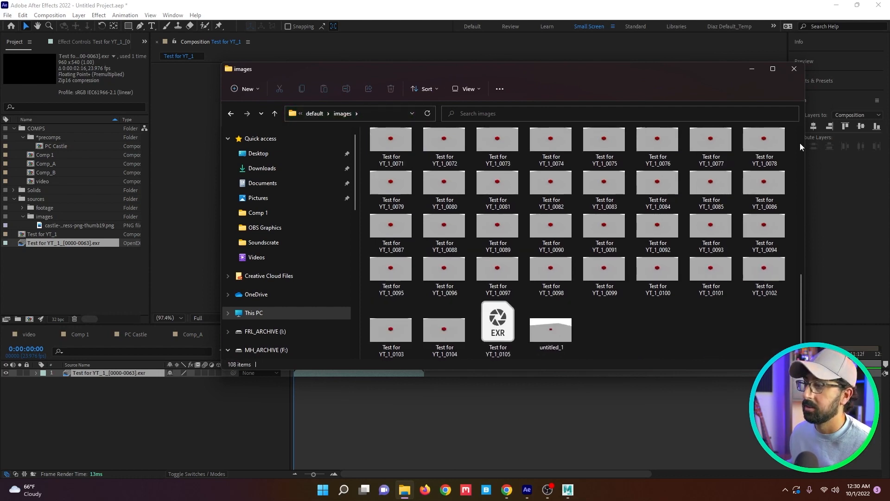
# Close the images folder and return to the After Effects project.
pyautogui.click(793, 68)
pyautogui.write('hue')
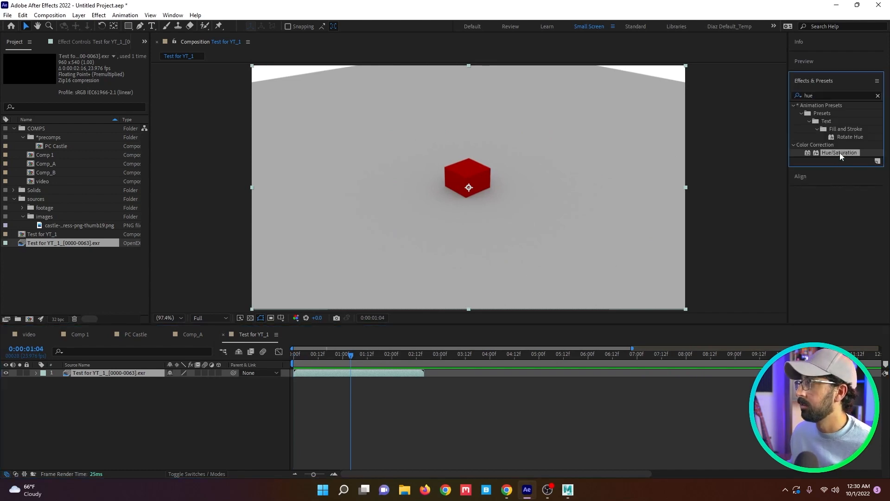
# Reopen Comp_A's castle scene and show the project item list again.
pyautogui.doubleClick(839, 152)
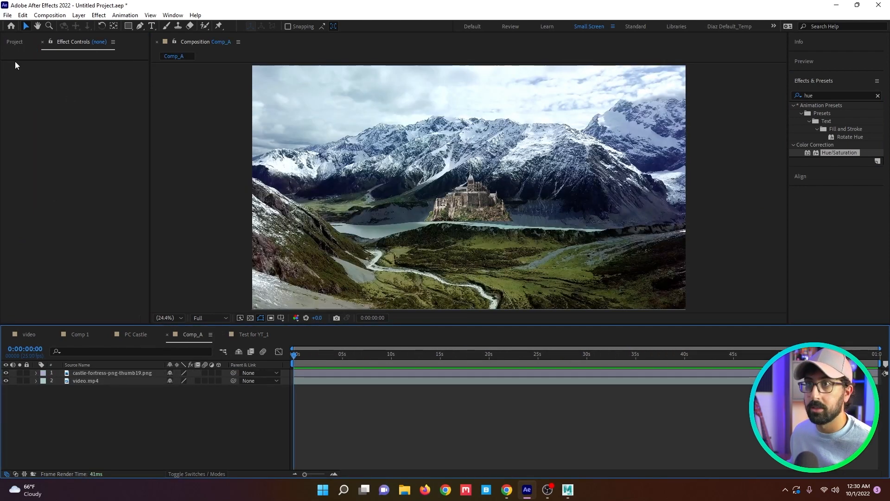
pyautogui.click(15, 42)
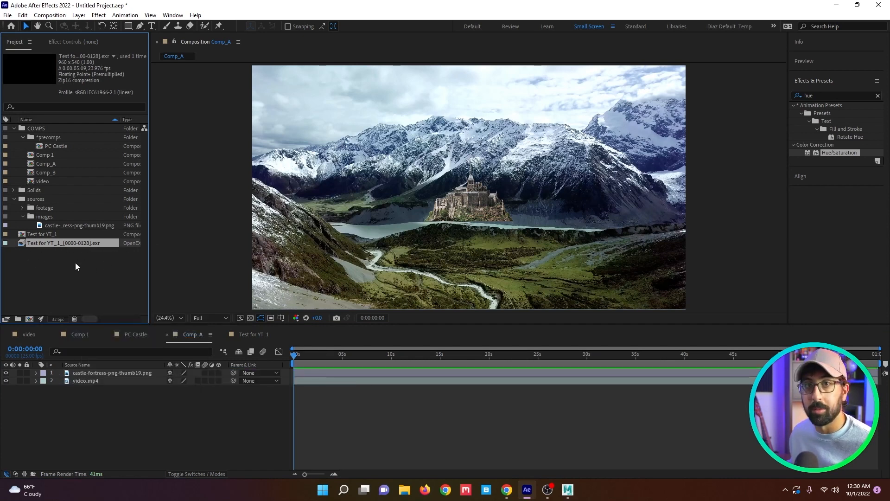
pyautogui.moveTo(61, 270)
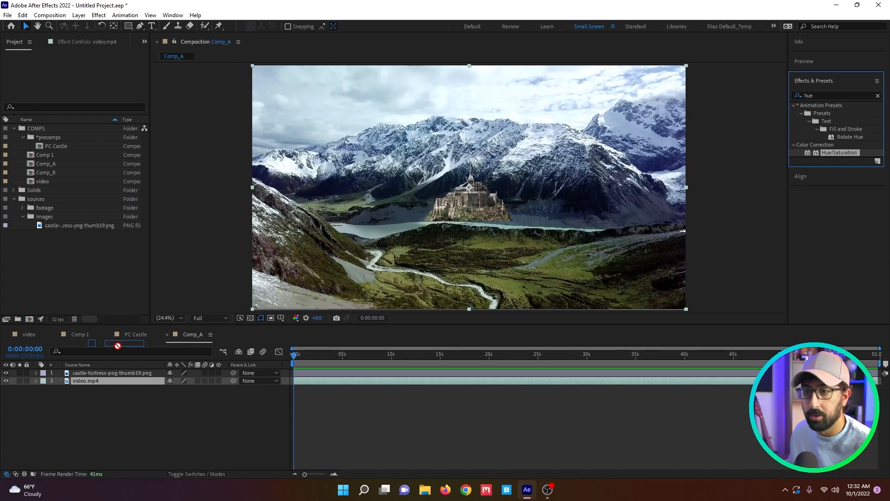
# Apply Hue/Saturation to the video with Master Saturation 51 and an 18° hue shift.
pyautogui.doubleClick(840, 152)
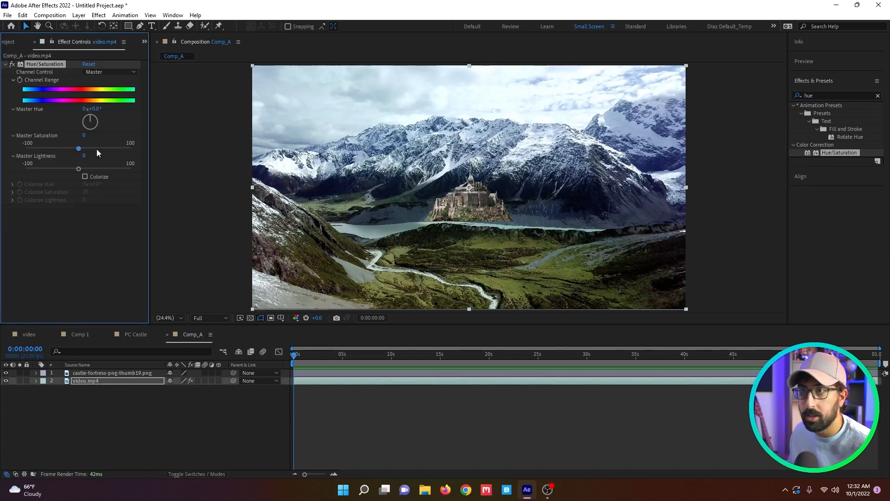
pyautogui.moveTo(78, 148); pyautogui.dragTo(105, 148)
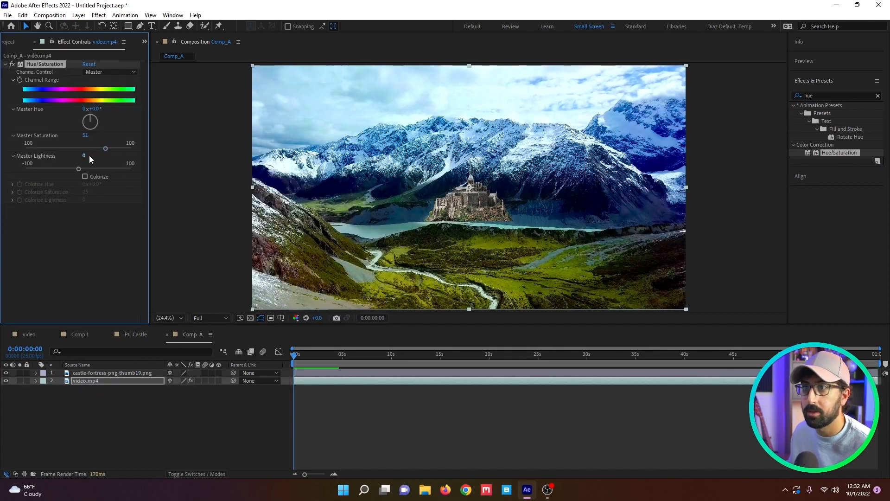
pyautogui.moveTo(90, 120); pyautogui.dragTo(99, 117)
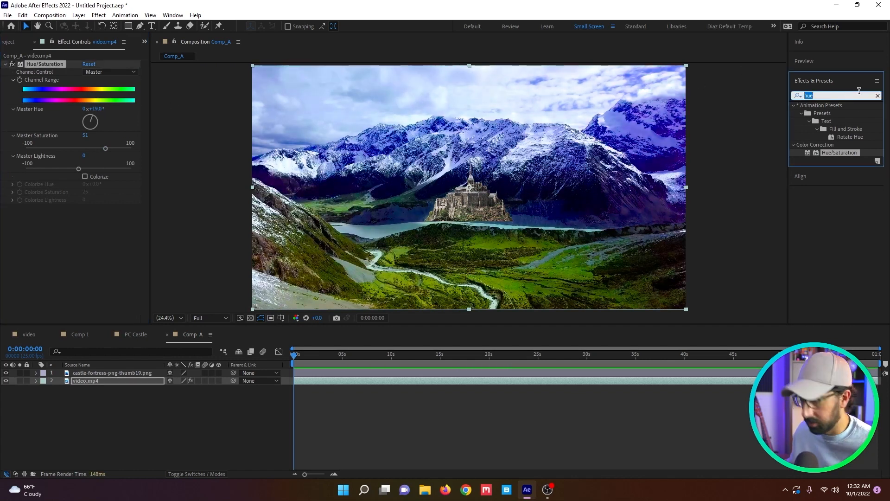
# Add Exposure and Glow to the video, widening the Glow Radius to 102.
pyautogui.write('exposure')
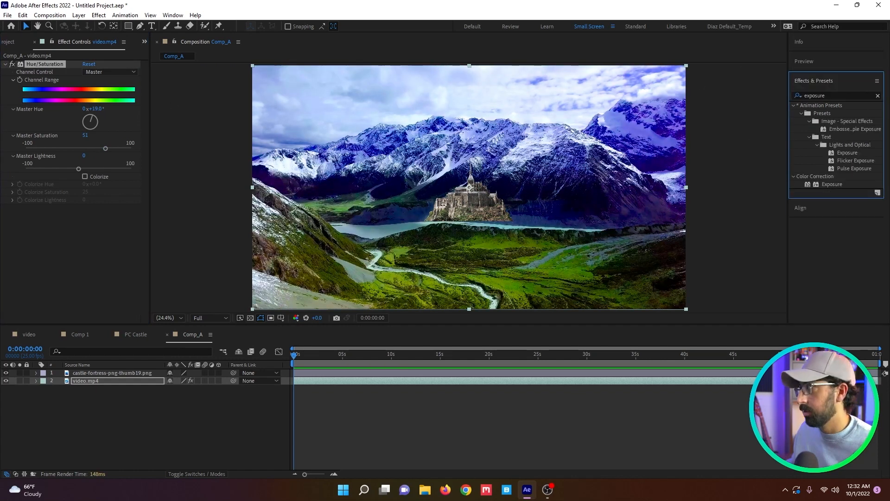
pyautogui.doubleClick(831, 184)
pyautogui.write('glow')
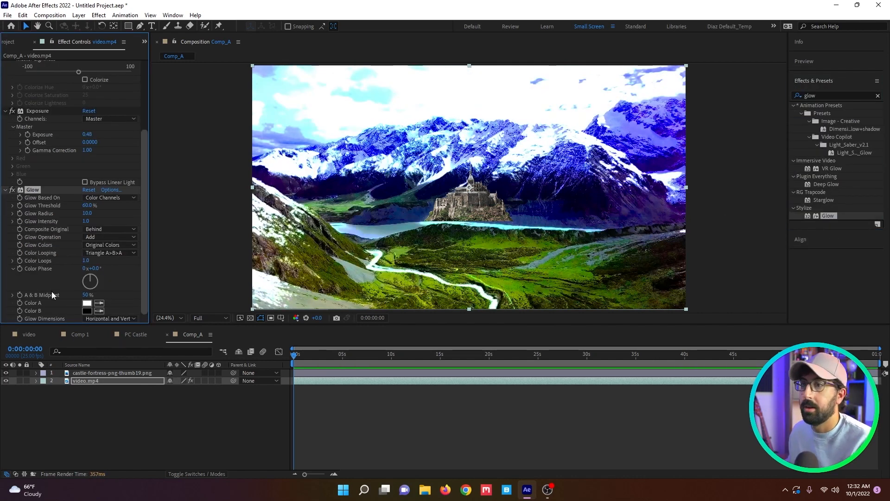
pyautogui.moveTo(88, 213); pyautogui.dragTo(142, 213)
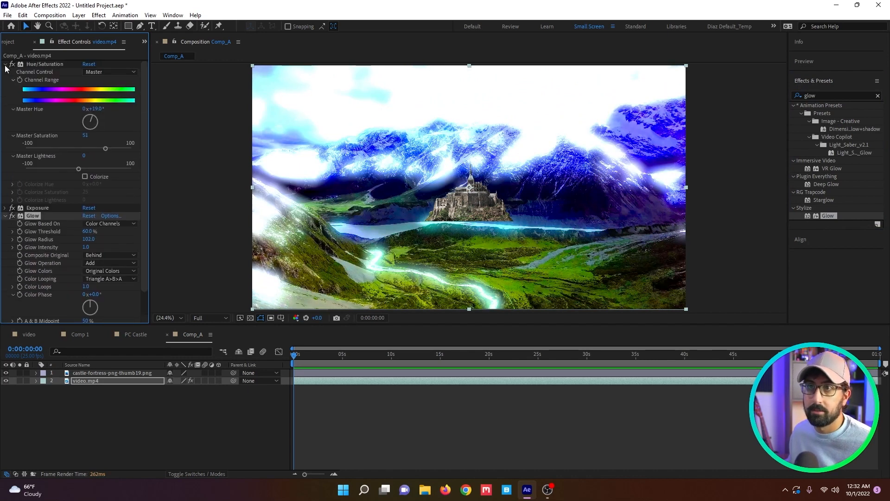
pyautogui.click(125, 15)
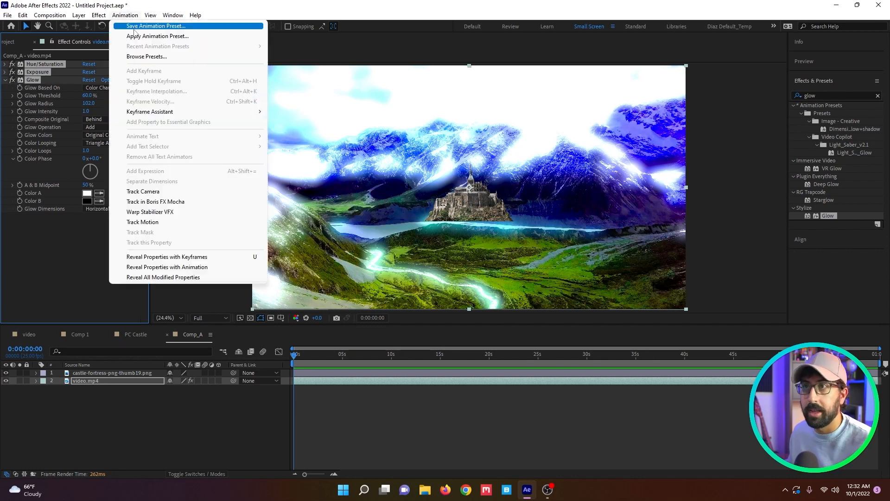
# Save the animation as user preset 'Test Preset', find it by searching 'test' and apply it.
pyautogui.click(155, 26)
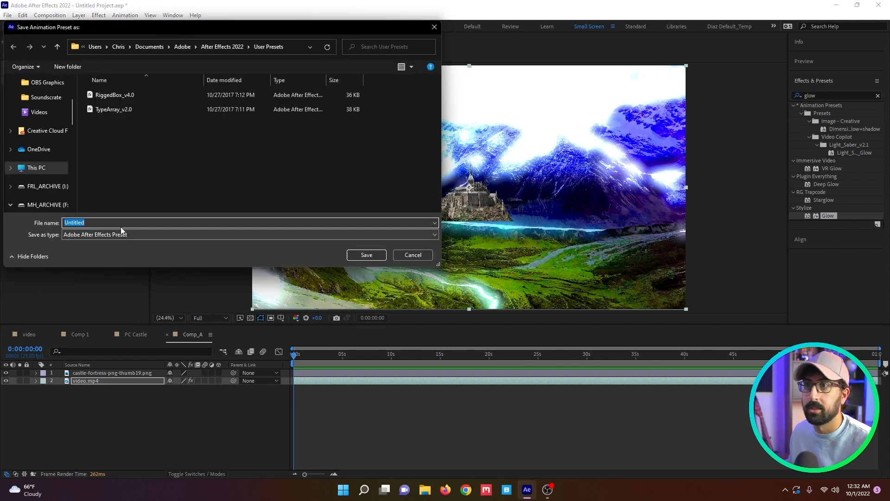
pyautogui.write('te')
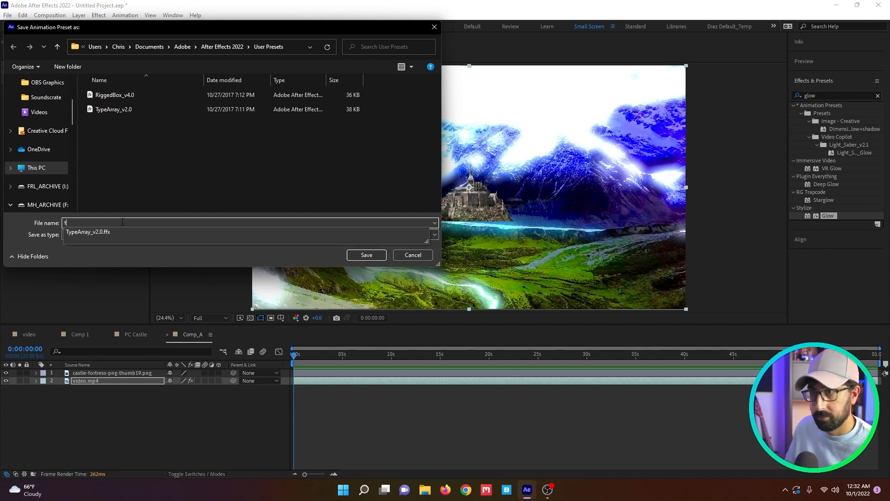
pyautogui.write('Tes')
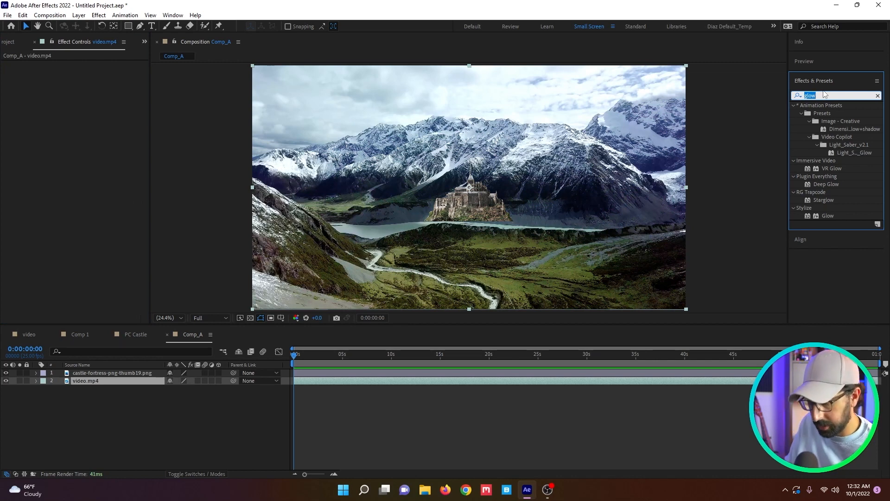
pyautogui.write('test')
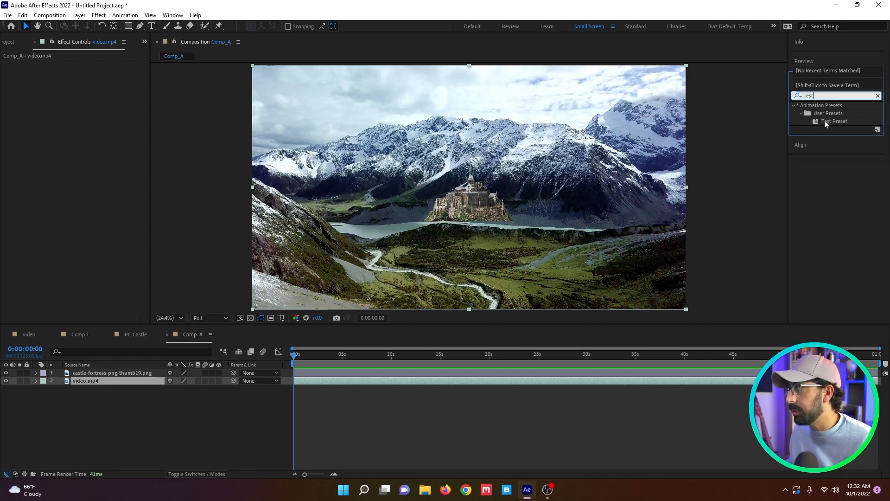
pyautogui.doubleClick(835, 121)
pyautogui.write('unsharp')
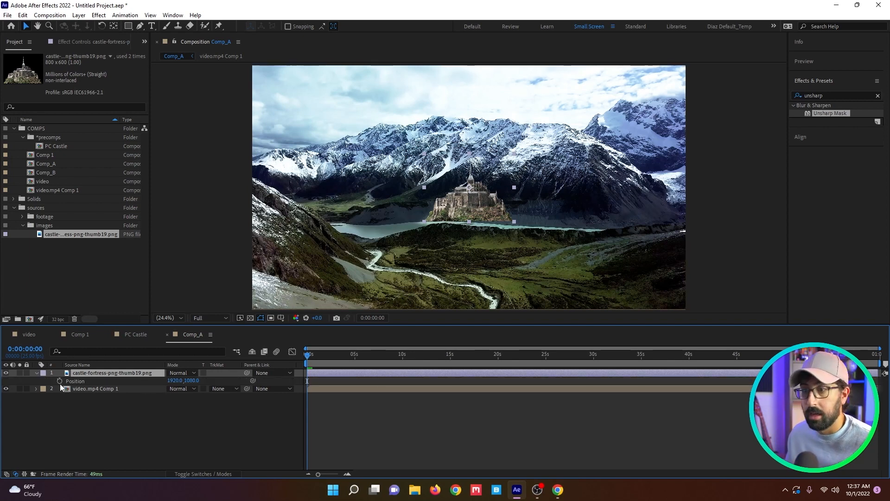
# Keyframe the castle layer's Position several times in its first half-second.
pyautogui.click(318, 354)
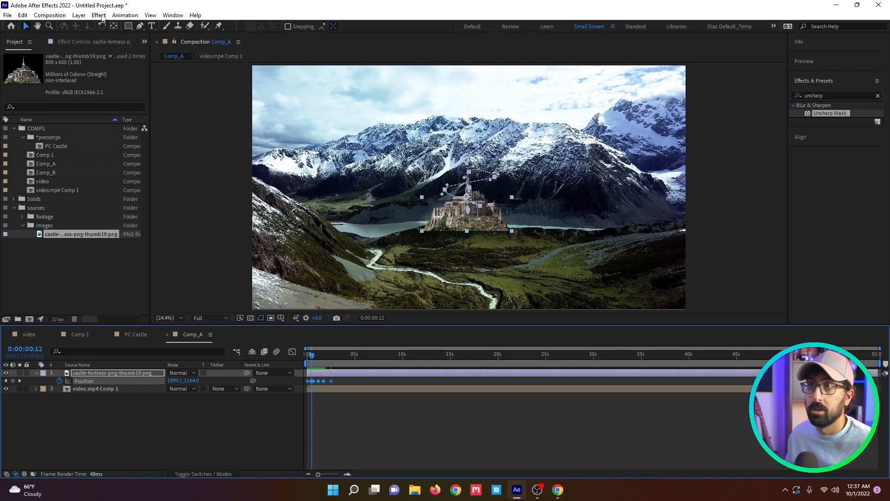
# Save the castle's position animation as preset 'janky move' and find it by searching 'janky'.
pyautogui.click(124, 15)
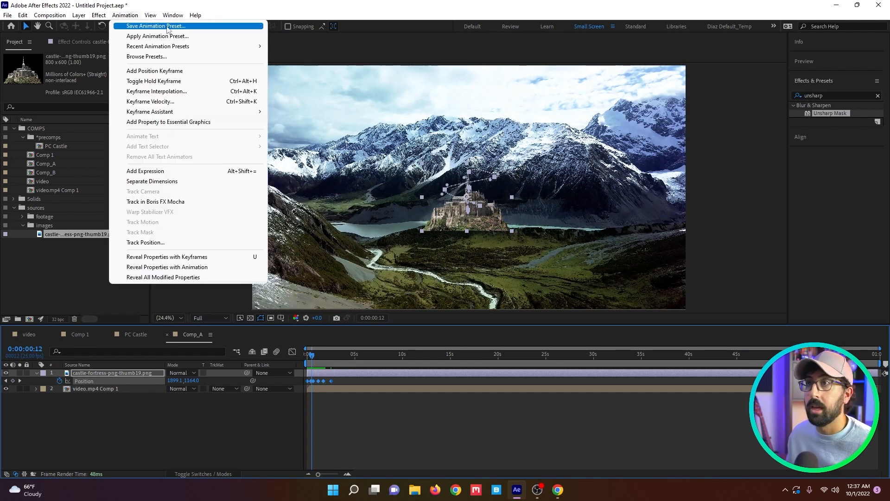
pyautogui.click(155, 25)
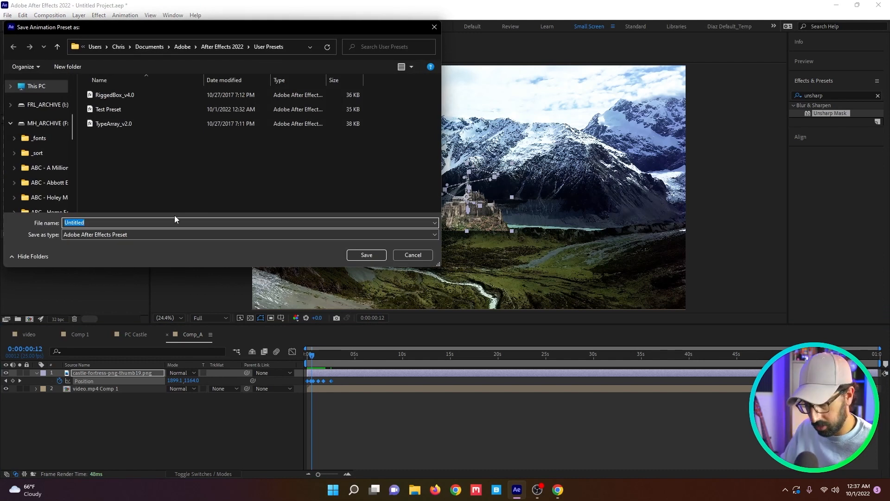
pyautogui.write('janky move')
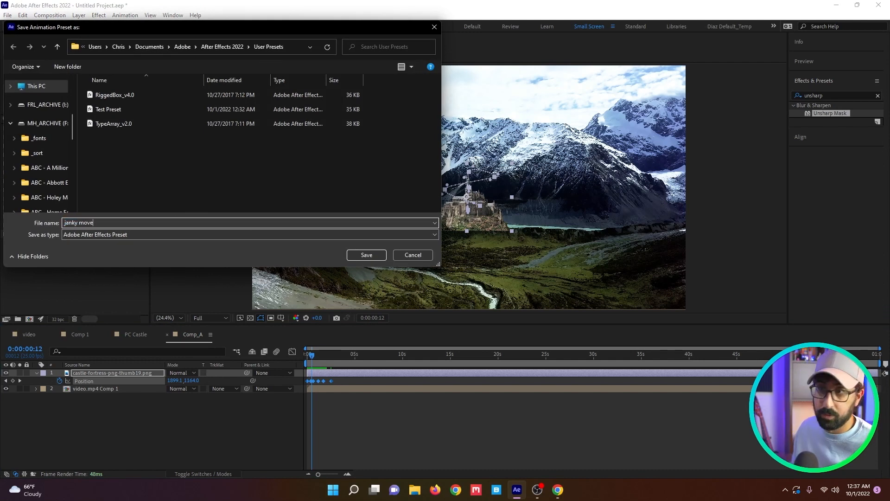
pyautogui.click(365, 254)
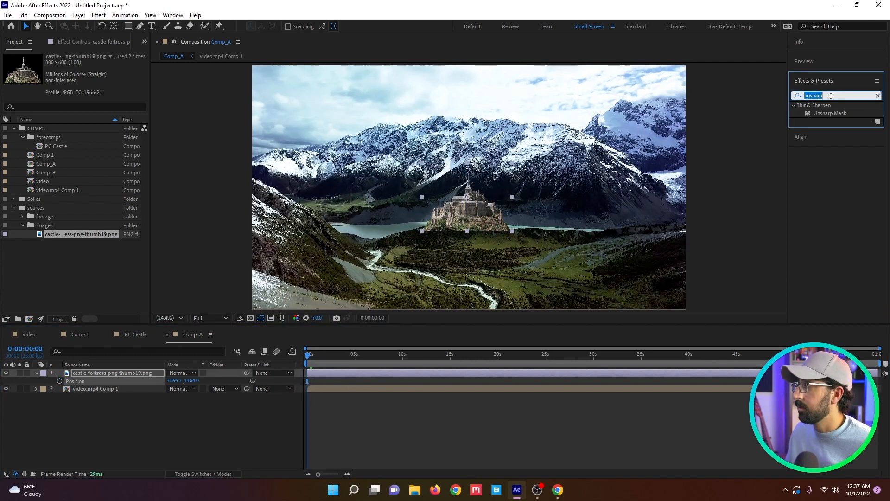
pyautogui.write('janky')
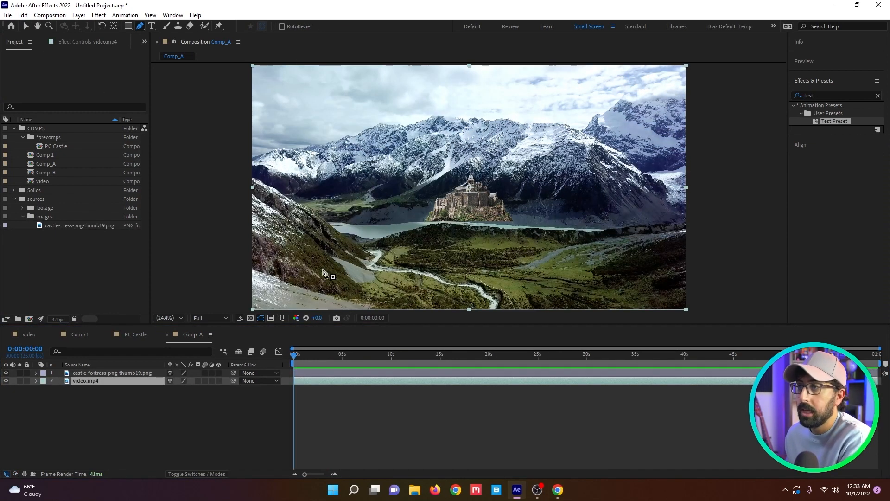
# Select the castle layer and draw a long curving Mask 1 path across the scene.
pyautogui.click(113, 373)
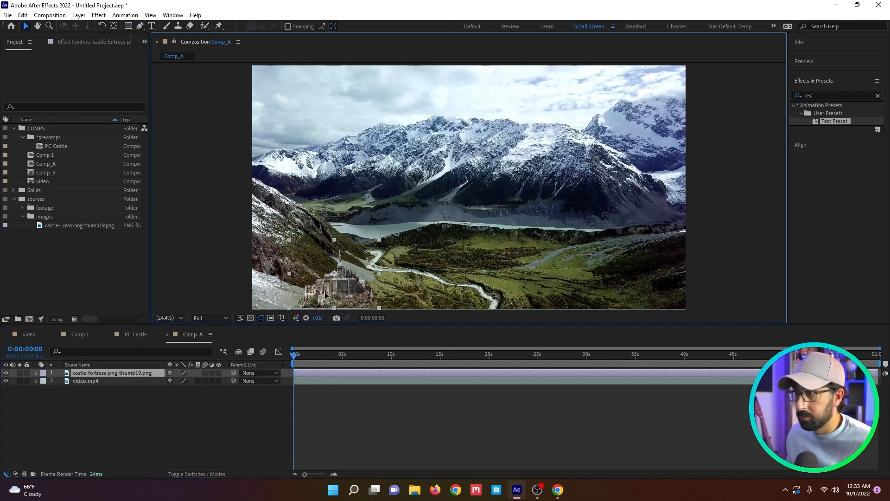
pyautogui.moveTo(333, 278); pyautogui.dragTo(576, 156)
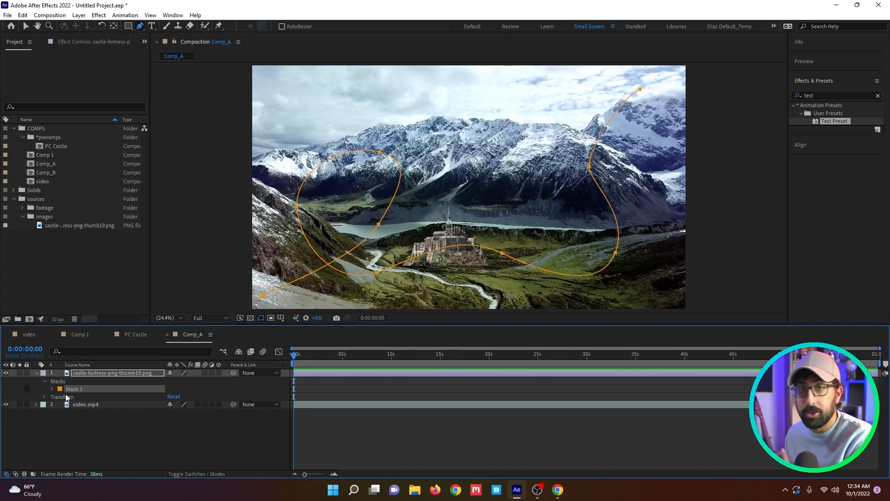
# Paste the mask path onto Position as a motion path and stretch its keyframes along the timeline.
pyautogui.click(52, 389)
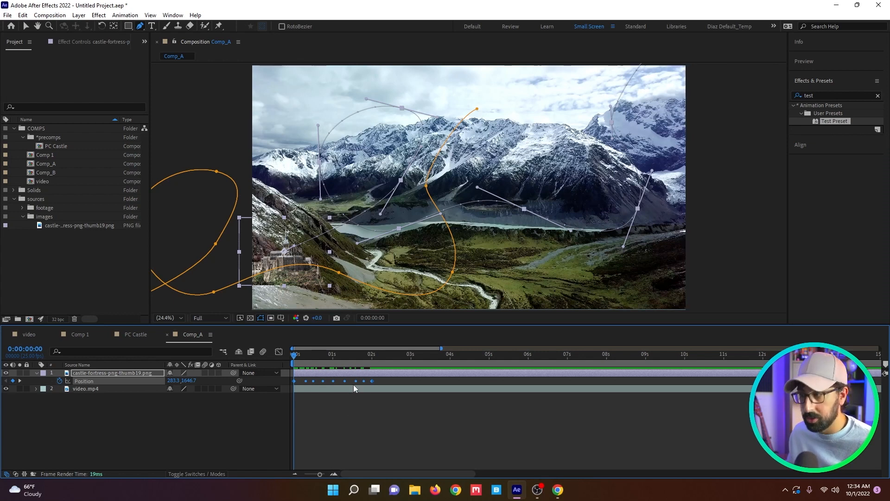
pyautogui.moveTo(375, 384)
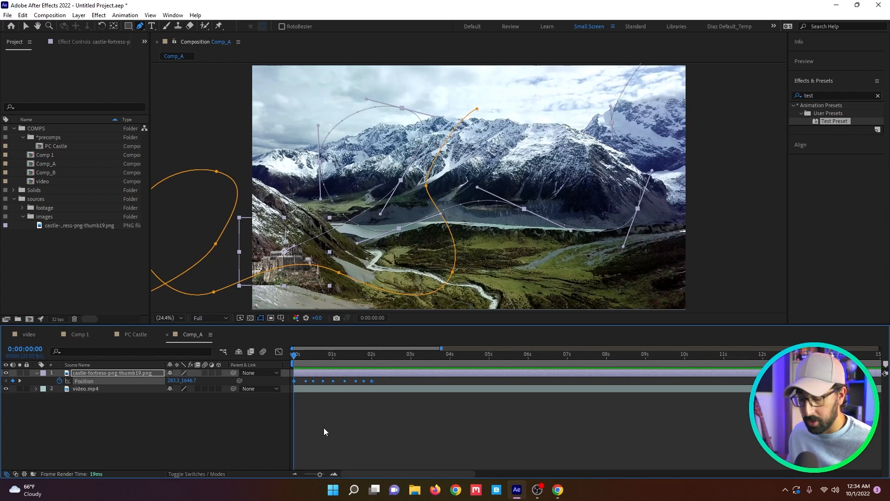
pyautogui.moveTo(373, 381)
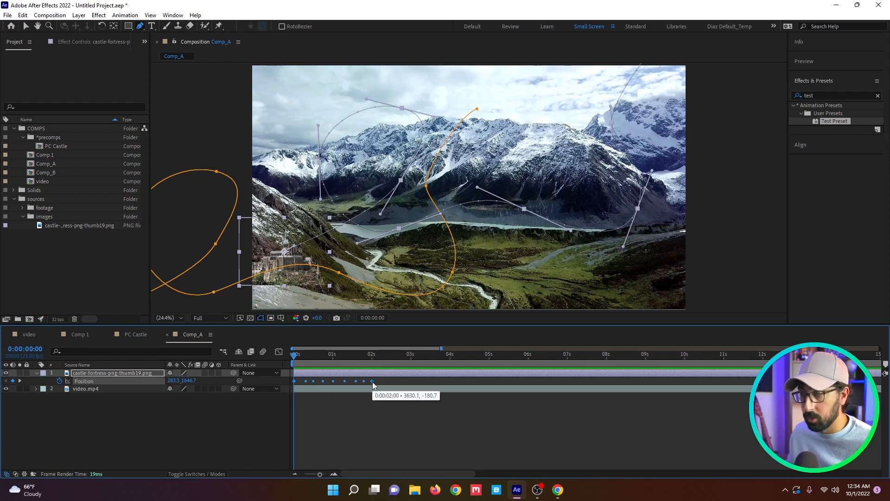
pyautogui.click(295, 353)
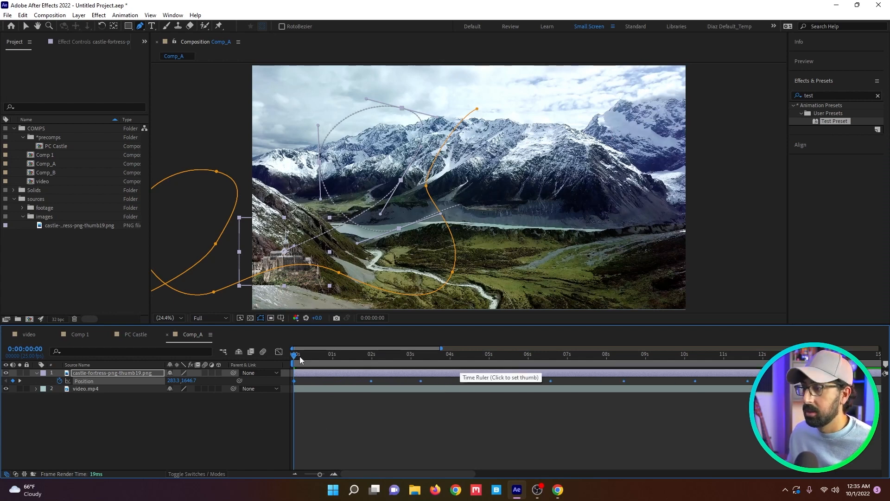
pyautogui.click(519, 353)
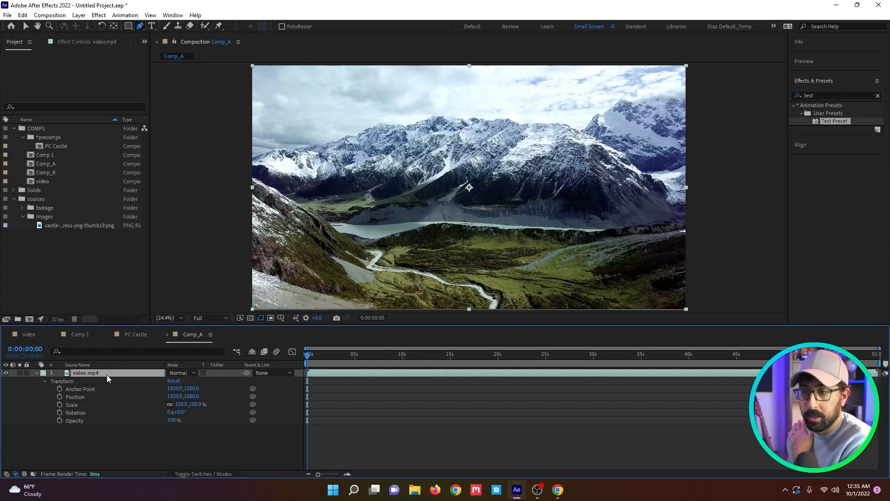
# Grade the video with Curves and Unsharp Mask, collapse the effects and precompose it as video.mp4 Comp 1.
pyautogui.rightClick(108, 377)
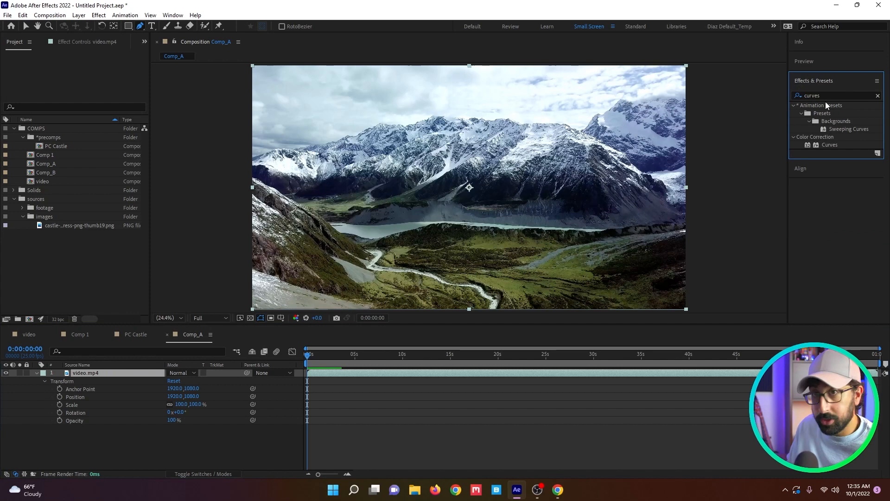
pyautogui.doubleClick(829, 145)
pyautogui.write('unsharp')
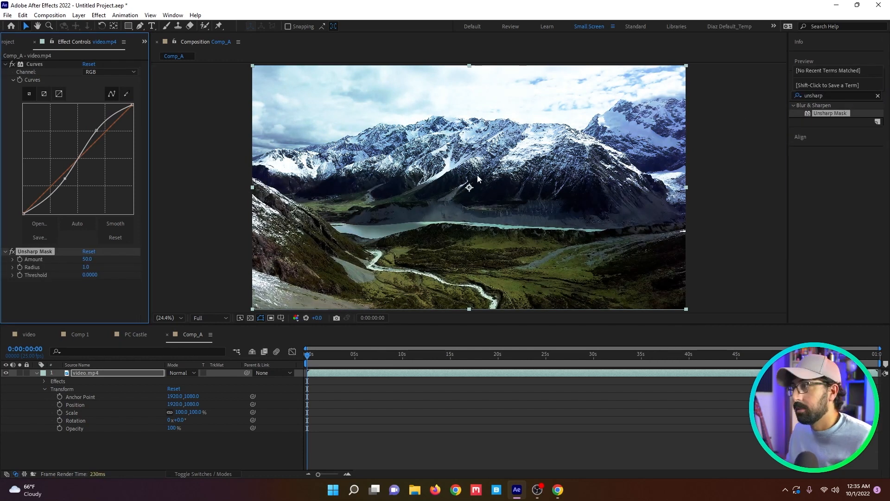
pyautogui.click(6, 64)
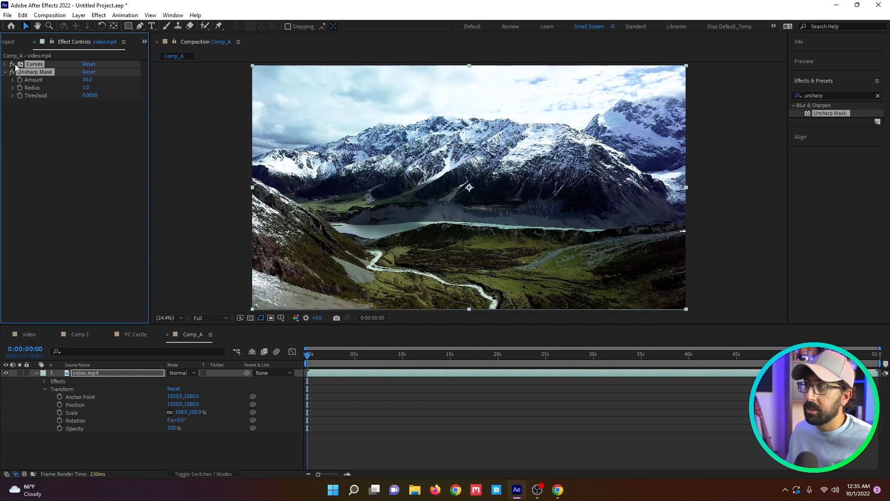
pyautogui.rightClick(86, 372)
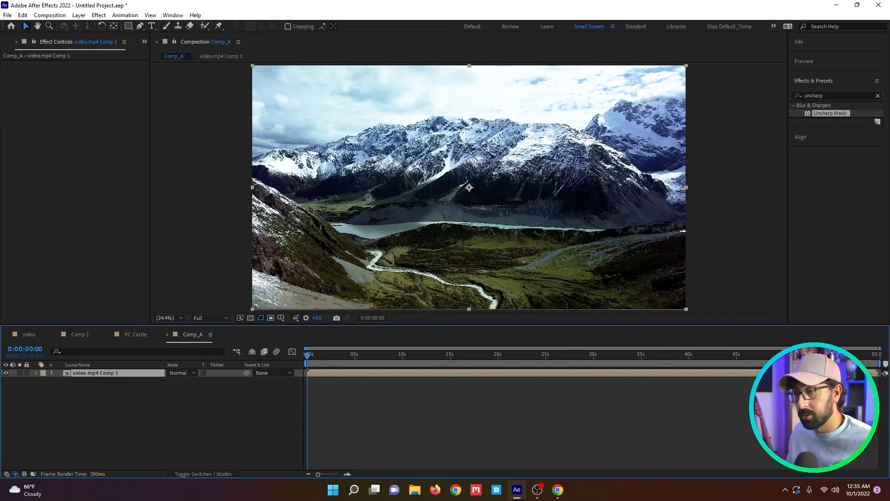
# In Comp 1, replace the castle image layer with the PC Castle precomp from the Project panel.
pyautogui.click(136, 334)
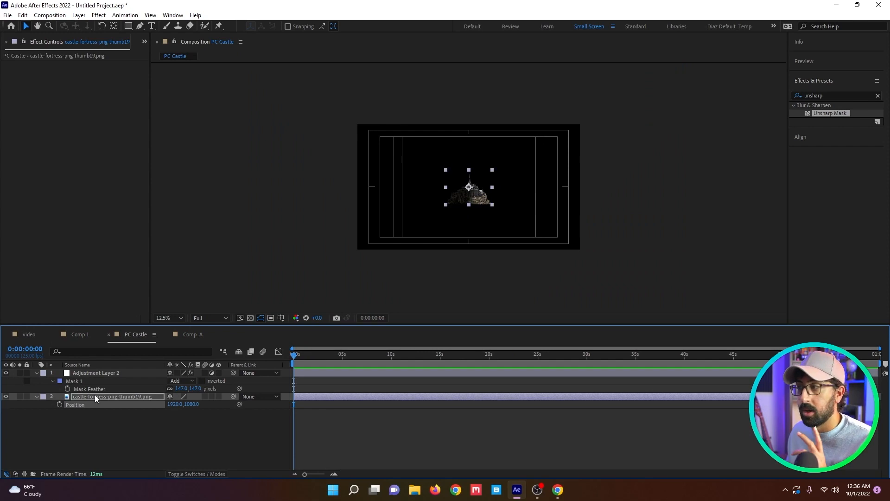
pyautogui.click(79, 334)
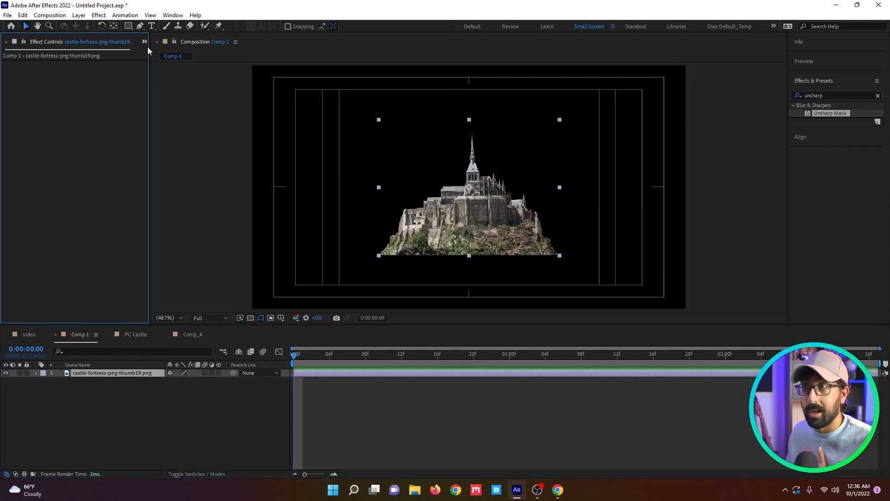
pyautogui.click(14, 42)
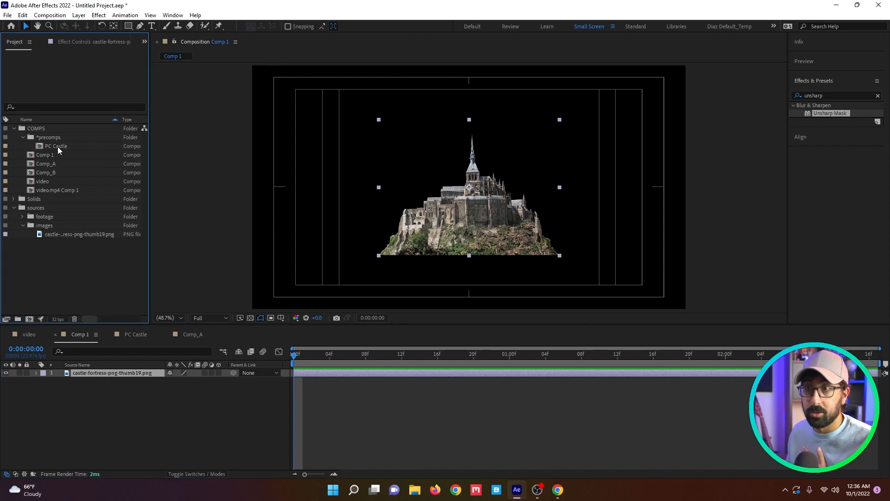
pyautogui.click(56, 146)
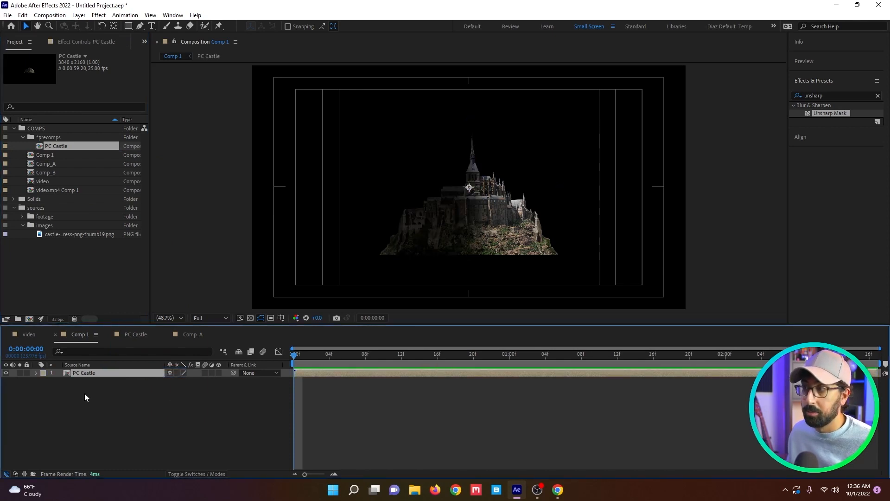
pyautogui.moveTo(239, 370)
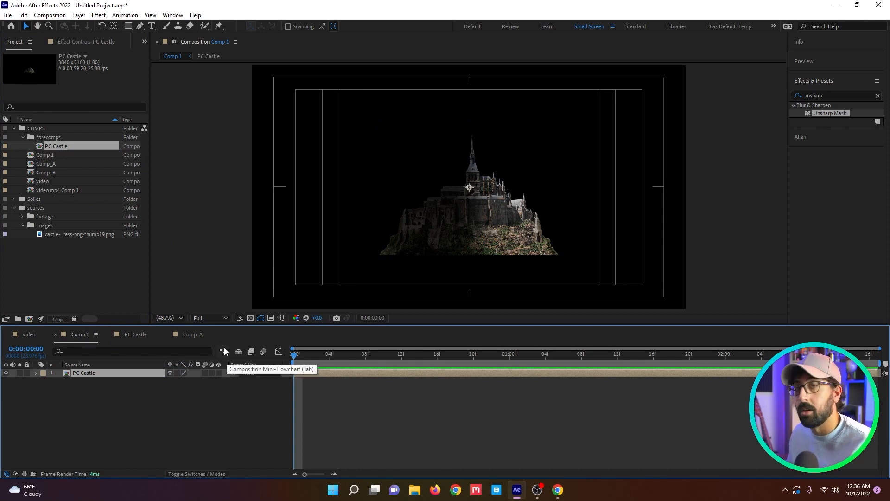
pyautogui.moveTo(211, 304)
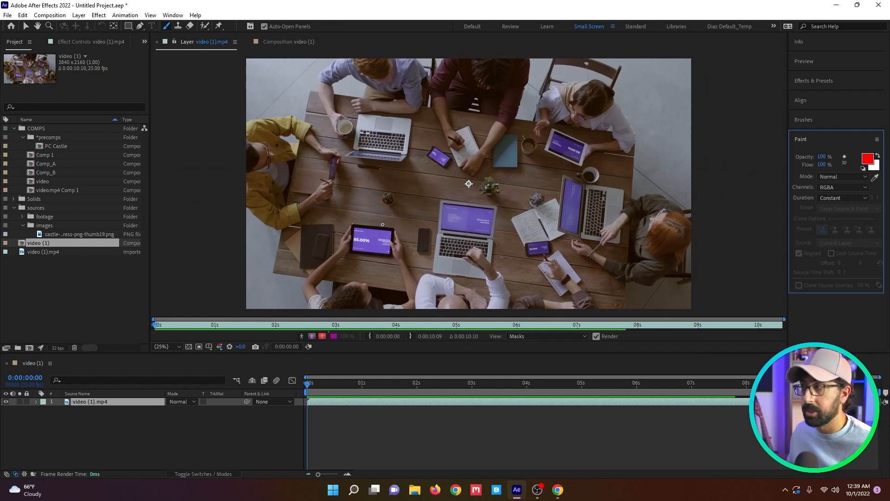
pyautogui.moveTo(415, 206)
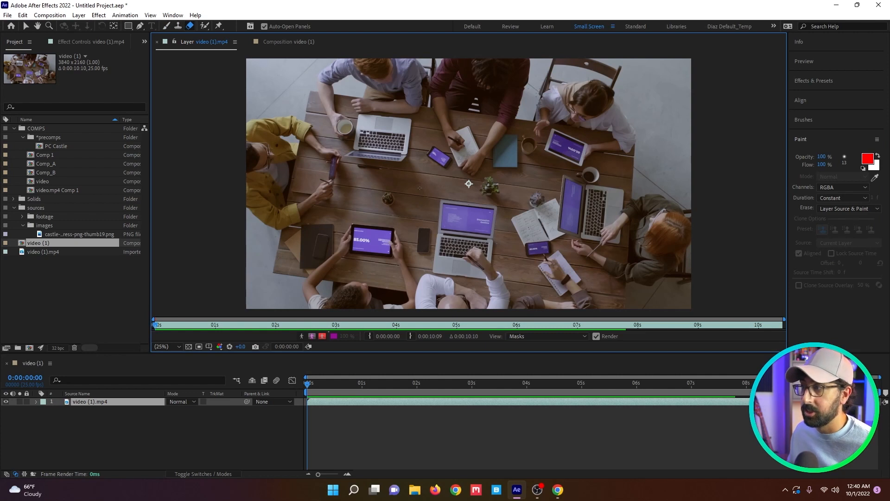
pyautogui.moveTo(411, 200)
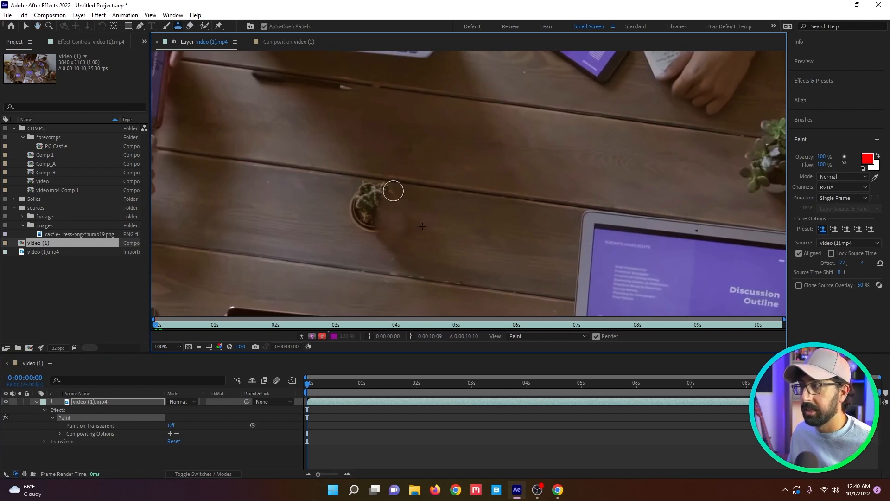
pyautogui.moveTo(393, 191); pyautogui.dragTo(364, 197)
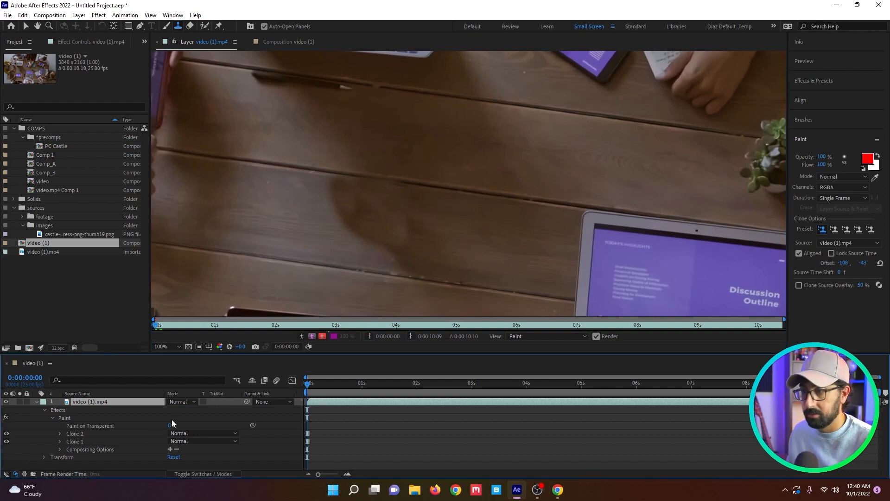
pyautogui.click(171, 425)
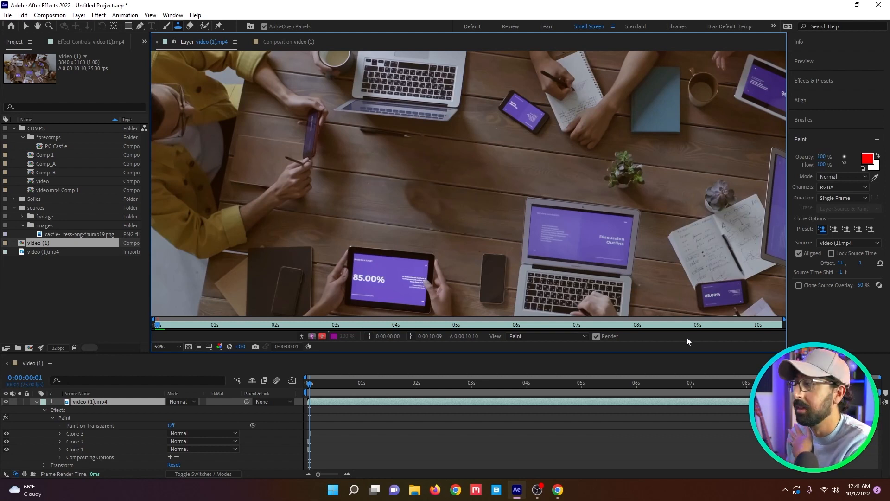
pyautogui.moveTo(633, 355)
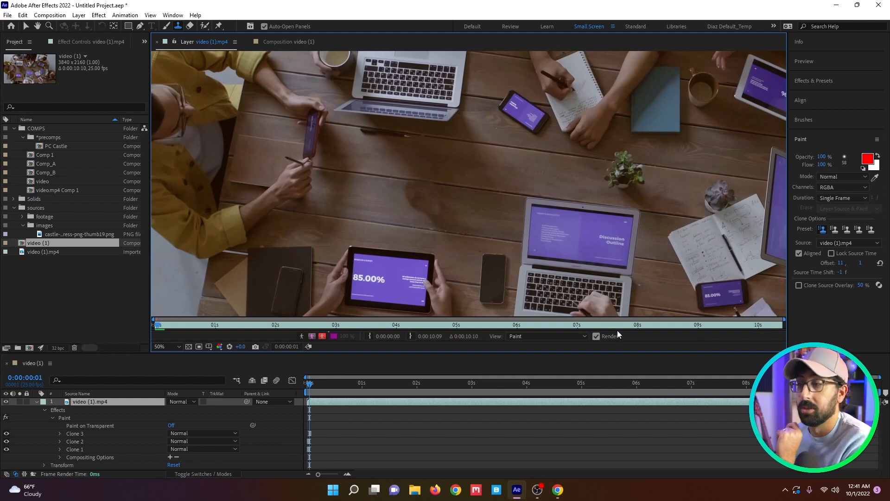
pyautogui.moveTo(639, 340)
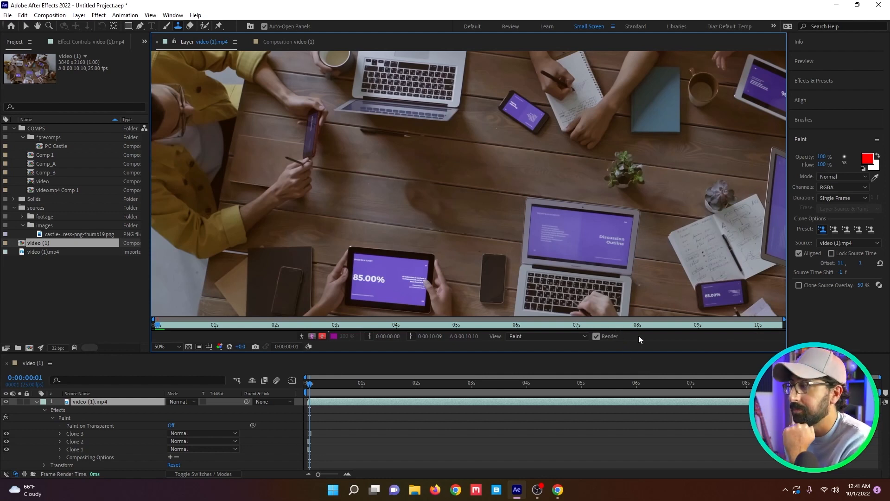
pyautogui.moveTo(436, 204)
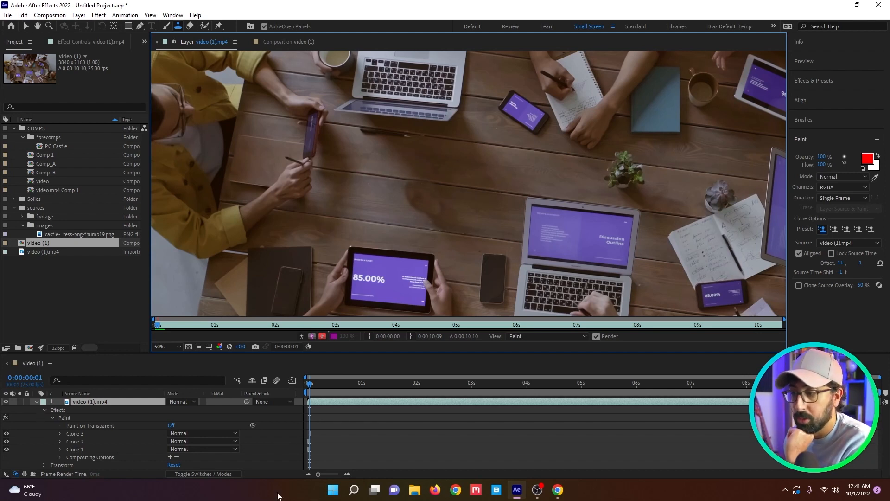
# Twirl open Clone 3's Path and Stroke Options, then collapse the Paint effect's strokes.
pyautogui.click(60, 433)
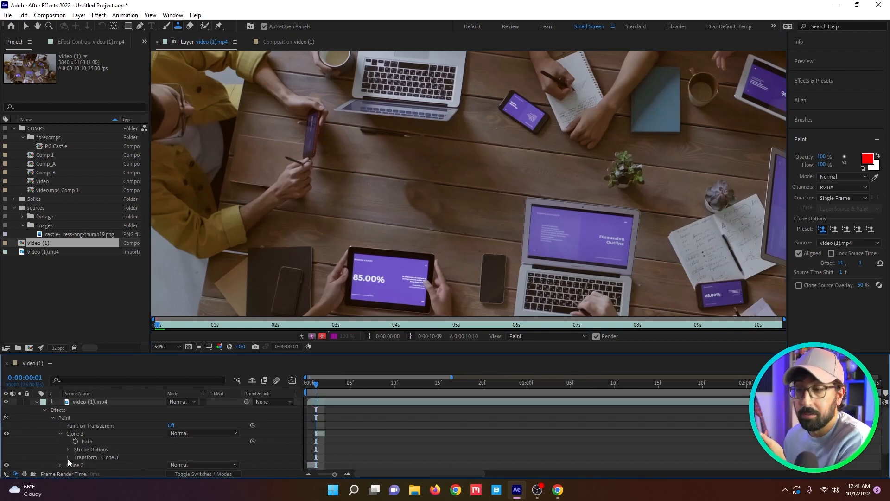
pyautogui.click(68, 457)
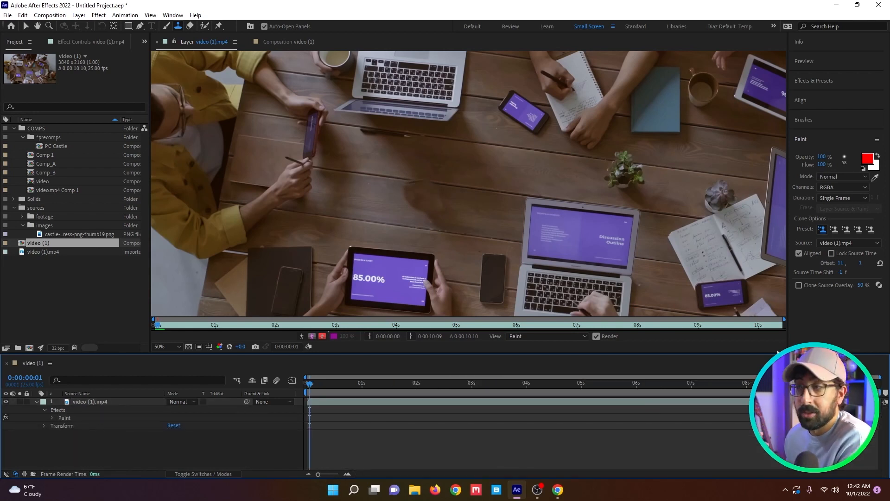
pyautogui.moveTo(473, 335)
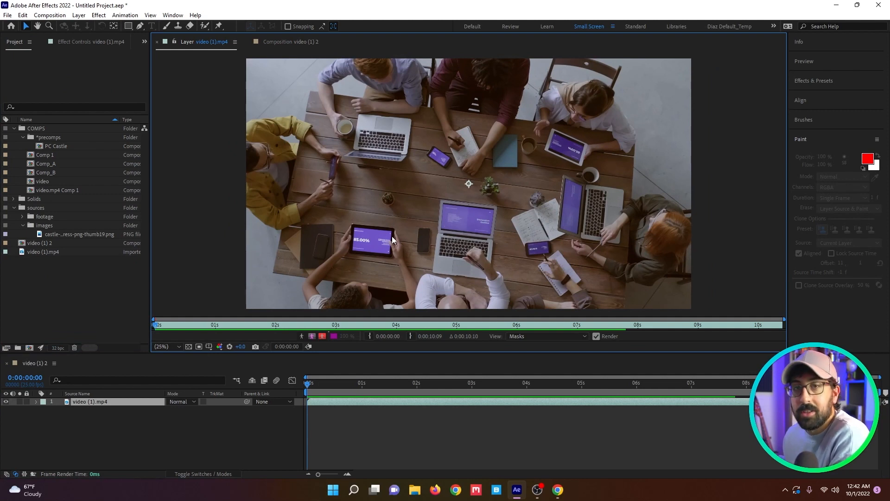
pyautogui.moveTo(527, 283)
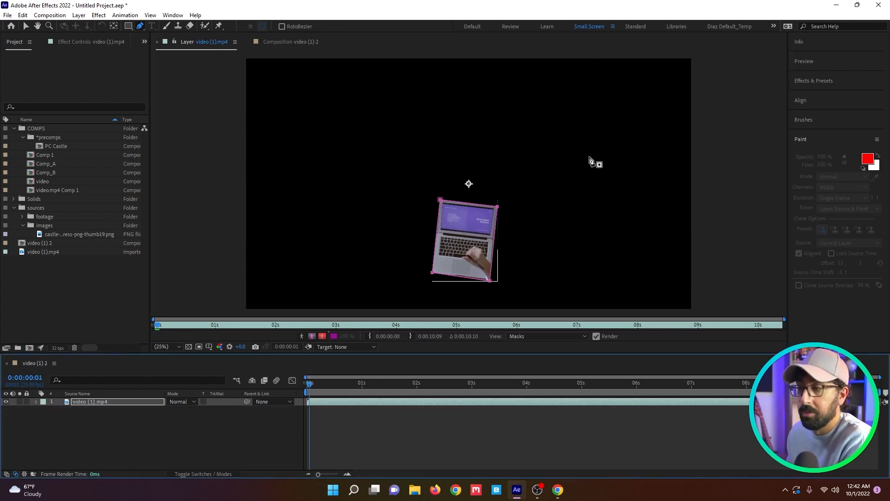
# Set the Layer panel's Target to Mask 1, the mask drawn around the laptop.
pyautogui.click(347, 346)
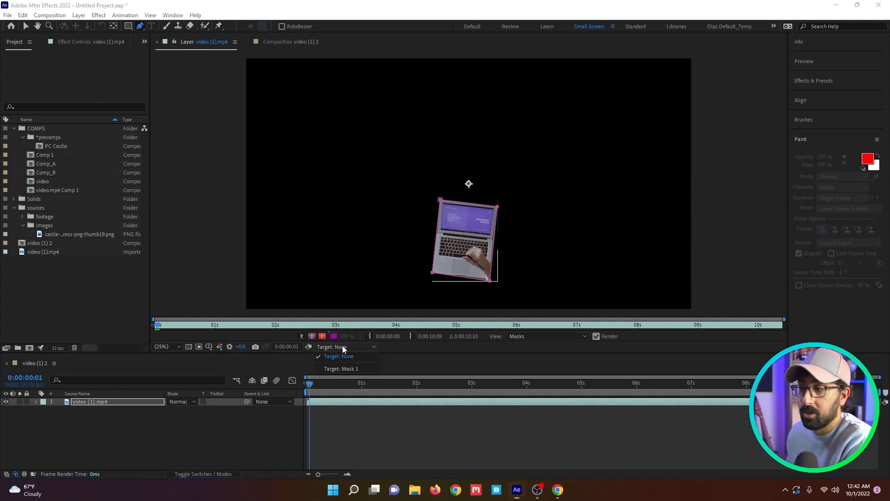
pyautogui.click(342, 368)
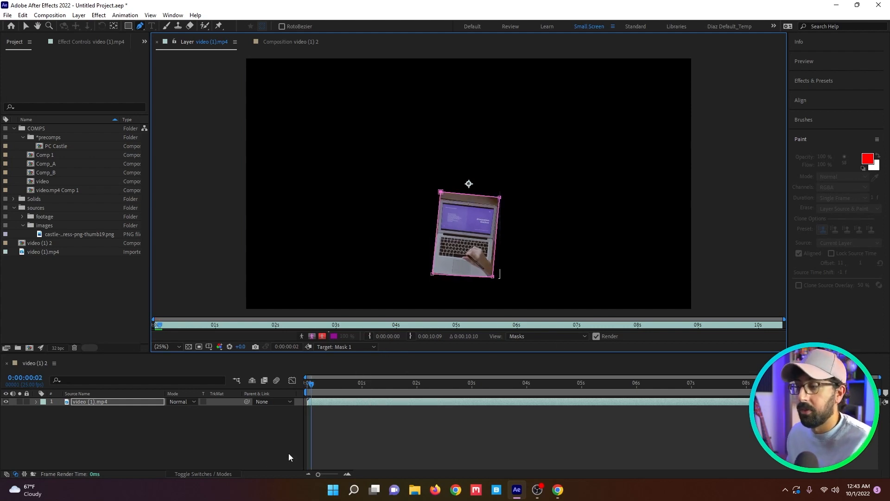
# Adjust Mask 1 around the laptop and load it into the mask tracker on Perspective.
pyautogui.click(36, 401)
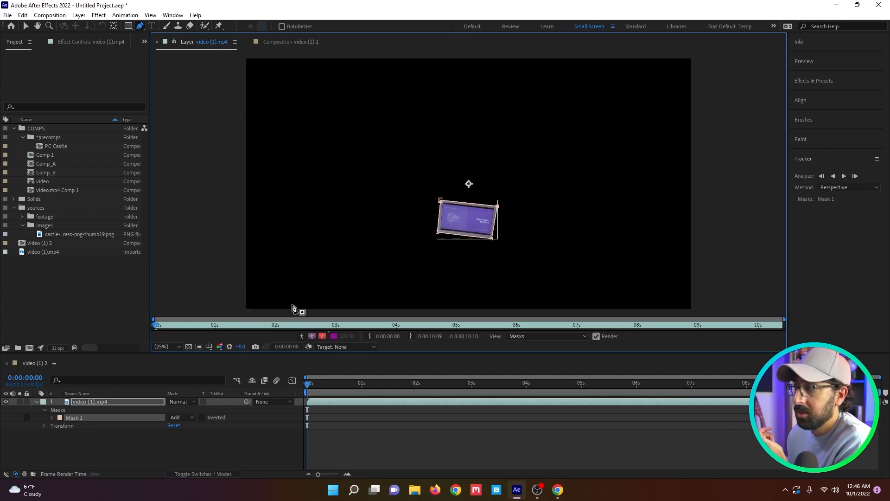
# Set Mask 1's mode to None and start Track Mask from its context menu.
pyautogui.click(181, 416)
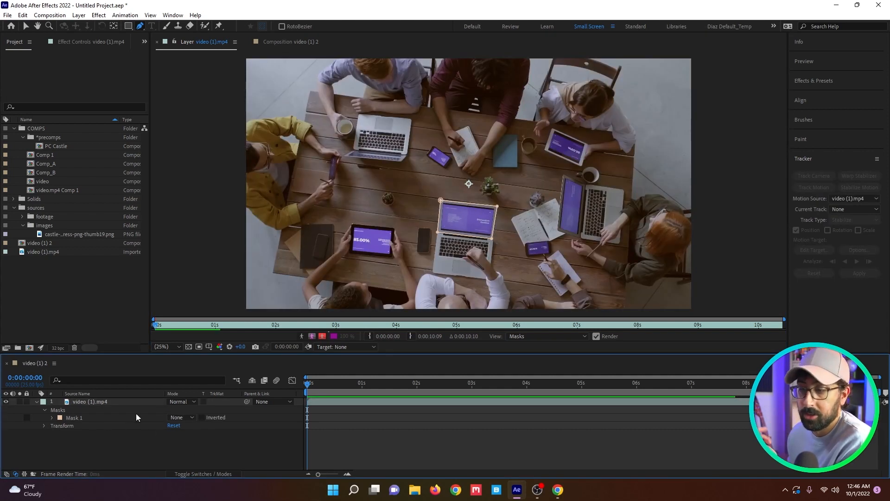
pyautogui.click(74, 417)
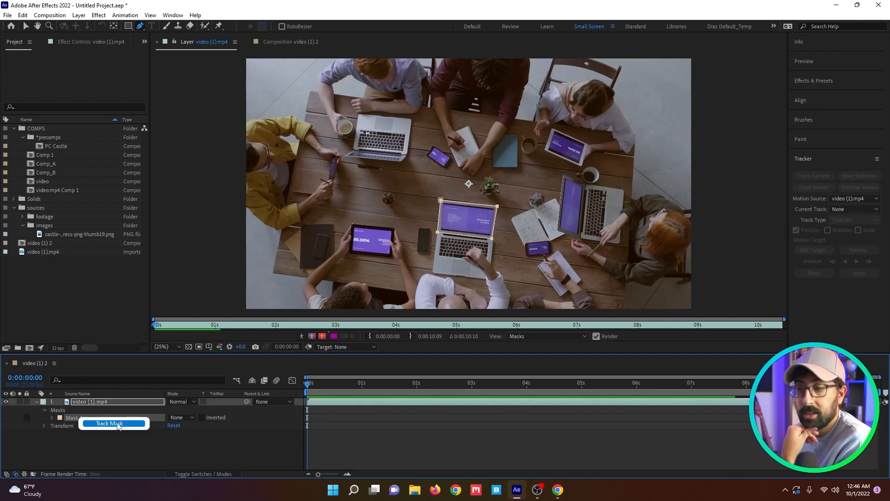
pyautogui.click(845, 187)
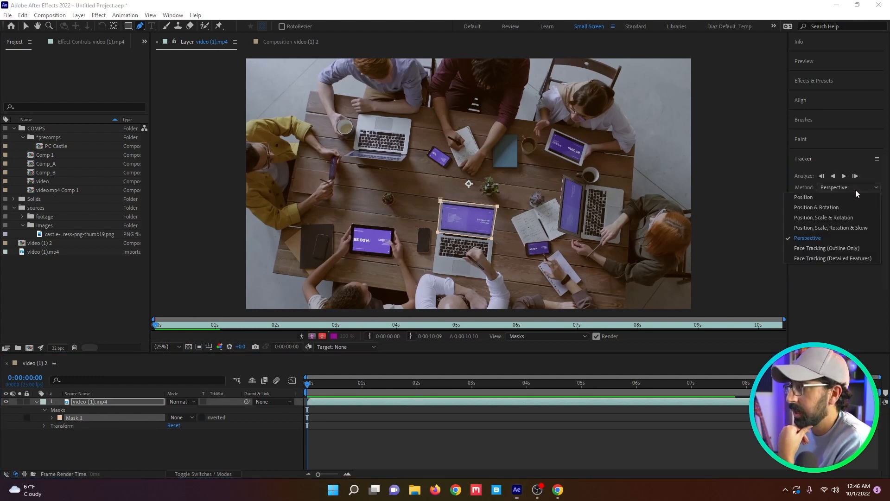
pyautogui.moveTo(821, 211)
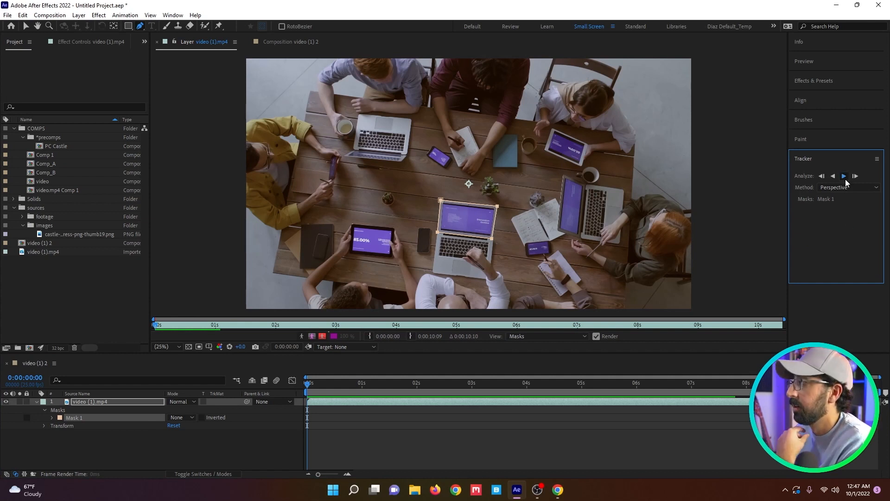
# Track the laptop mask forward through the footage with repeated Track Forward passes.
pyautogui.click(843, 176)
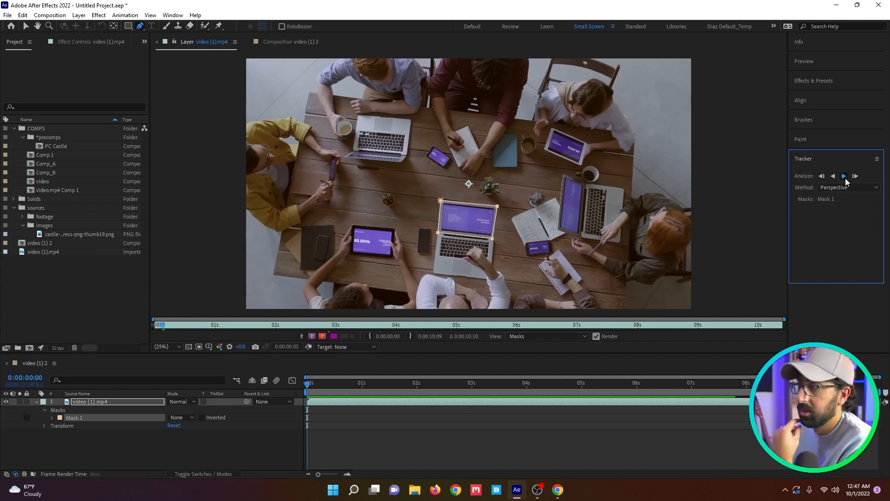
pyautogui.click(844, 175)
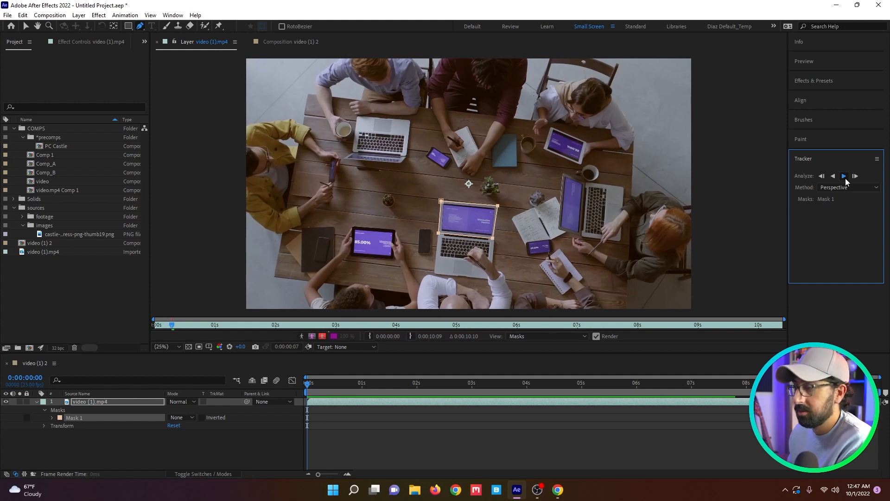
pyautogui.click(843, 176)
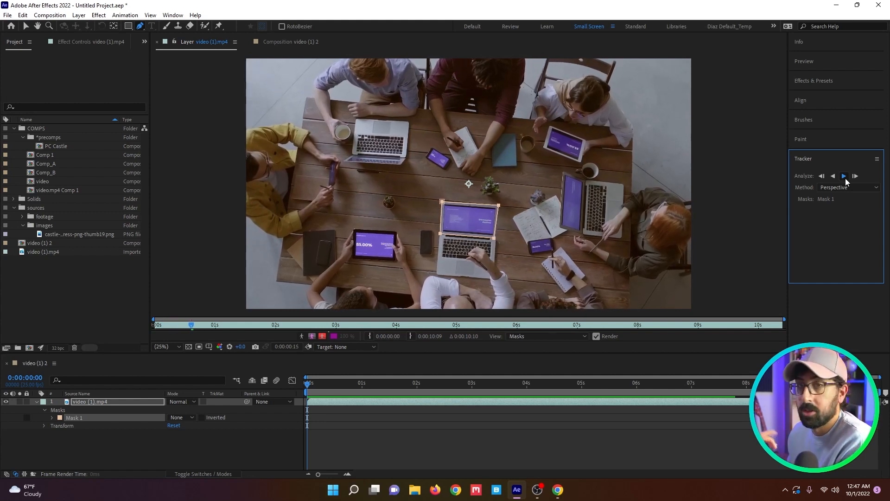
pyautogui.click(844, 176)
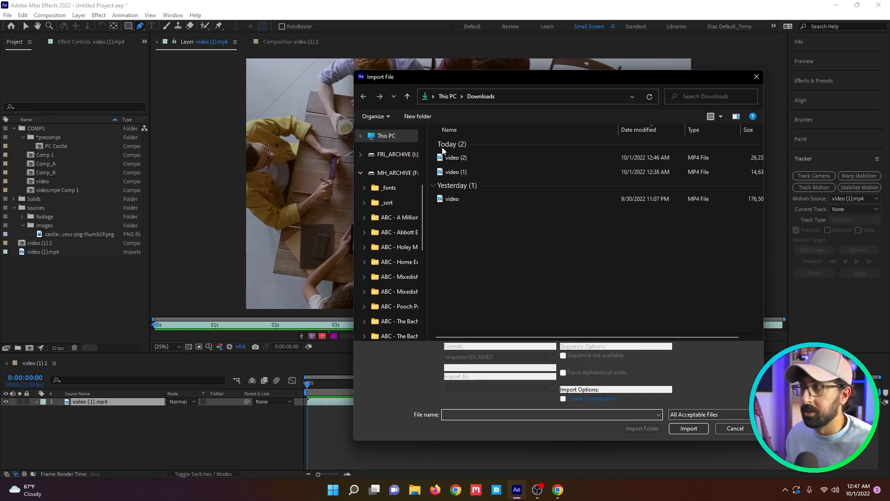
# Import video (2).mp4, make a comp from it, and mask the man's face for tracking.
pyautogui.click(687, 428)
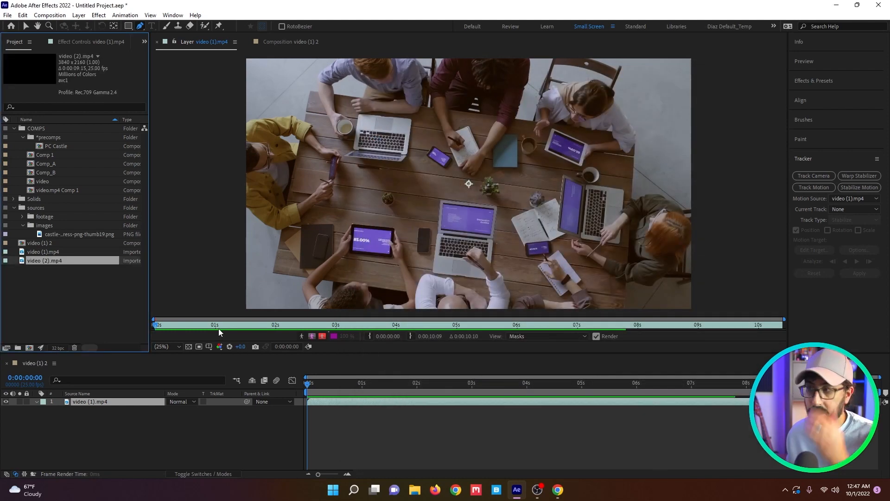
pyautogui.doubleClick(38, 260)
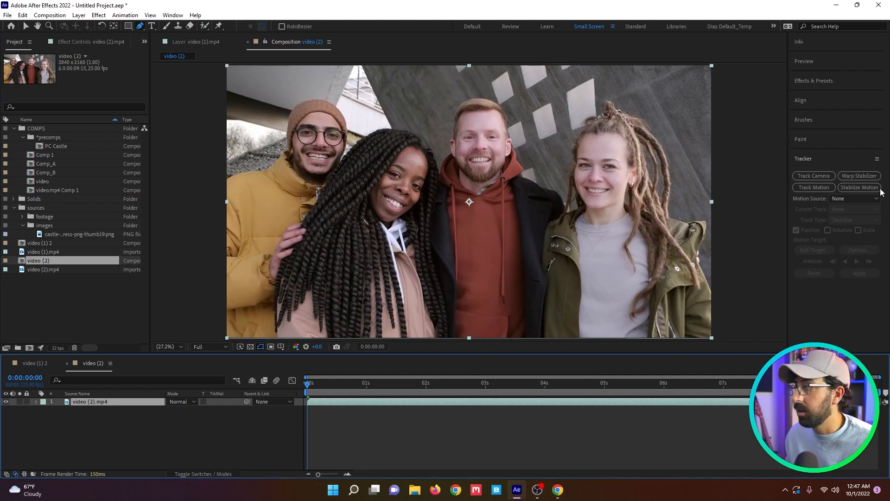
pyautogui.click(129, 26)
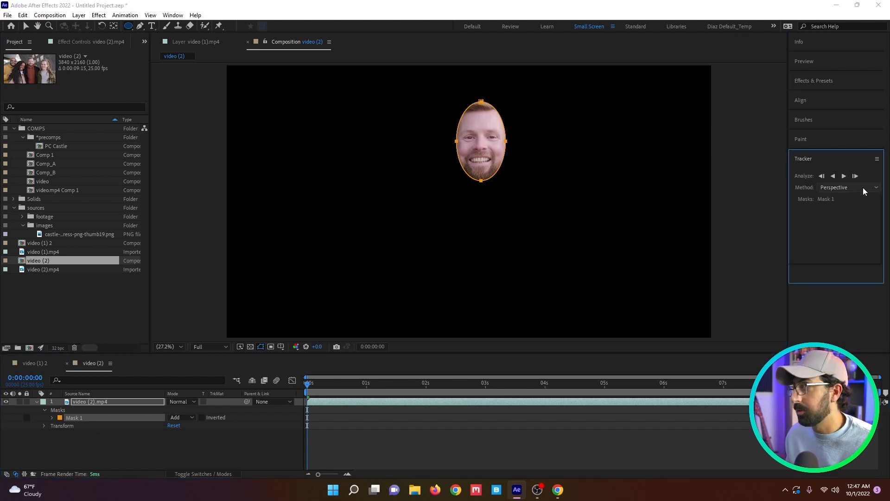
pyautogui.click(853, 187)
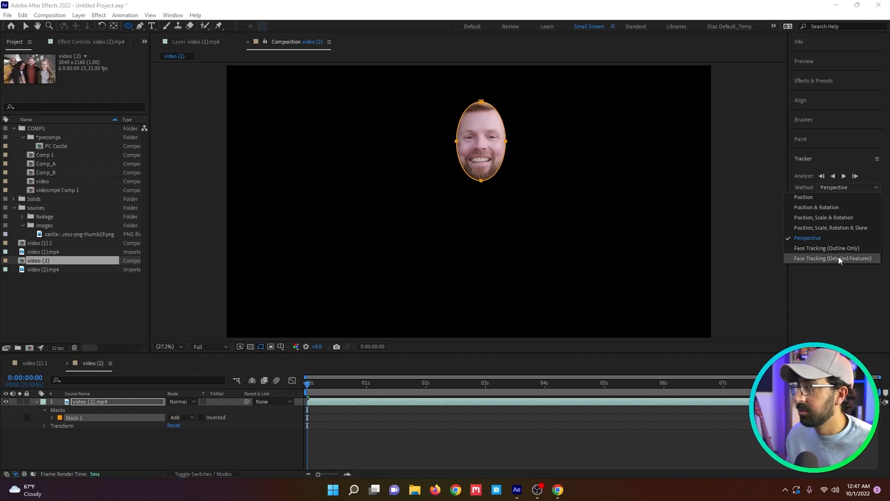
# Track the face mask forward about three seconds using Face Tracking (Detailed Features).
pyautogui.click(831, 259)
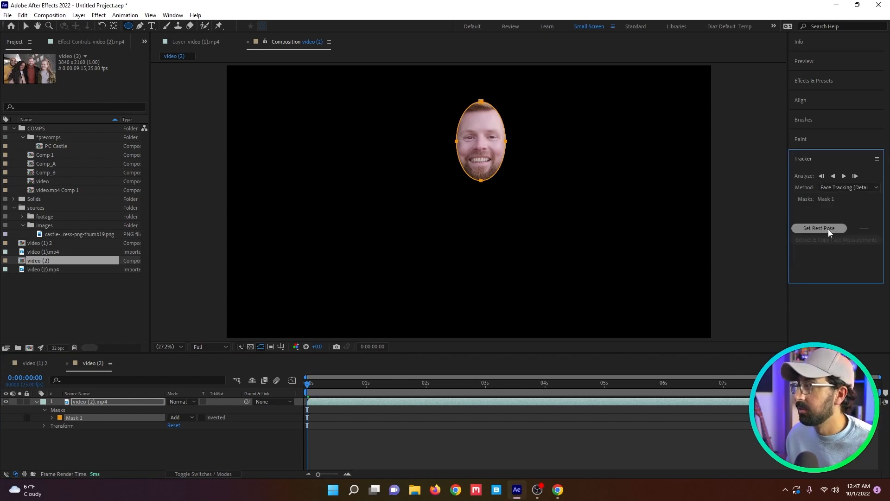
pyautogui.click(844, 176)
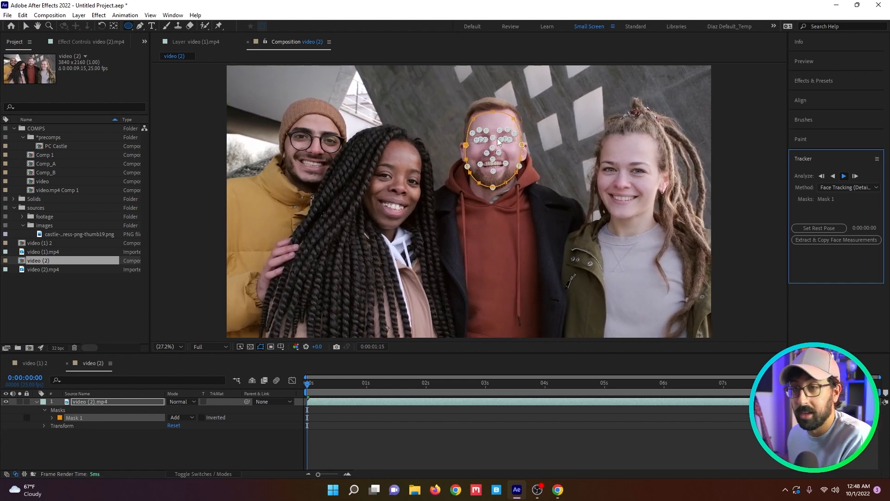
pyautogui.click(844, 175)
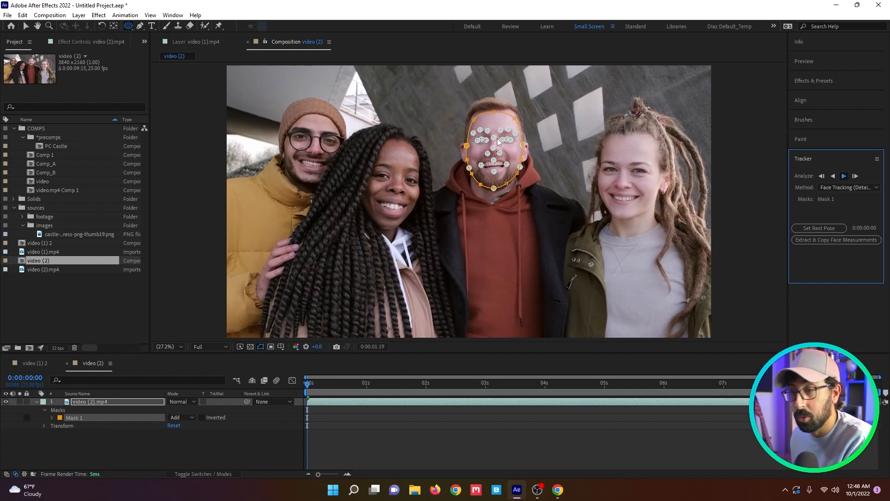
pyautogui.click(853, 176)
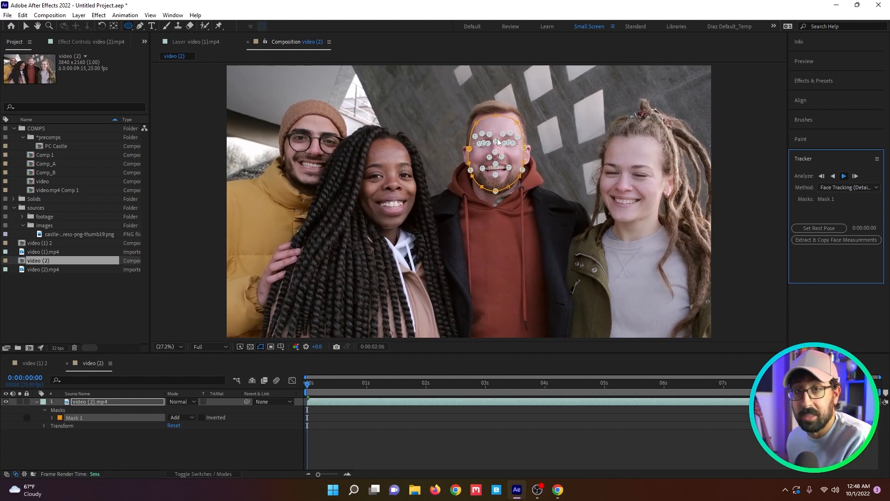
pyautogui.click(854, 176)
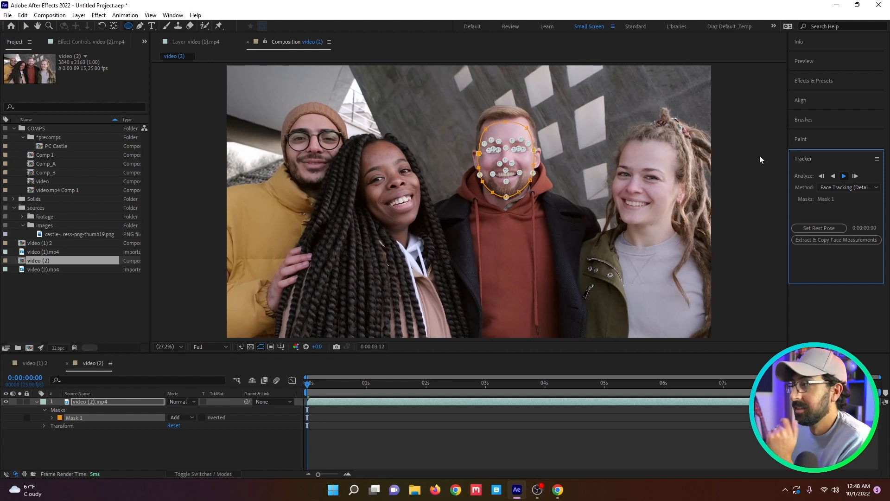
# Stop the track to create Face Track Points, then extract and copy Face Measurements onto video (2).
pyautogui.click(844, 176)
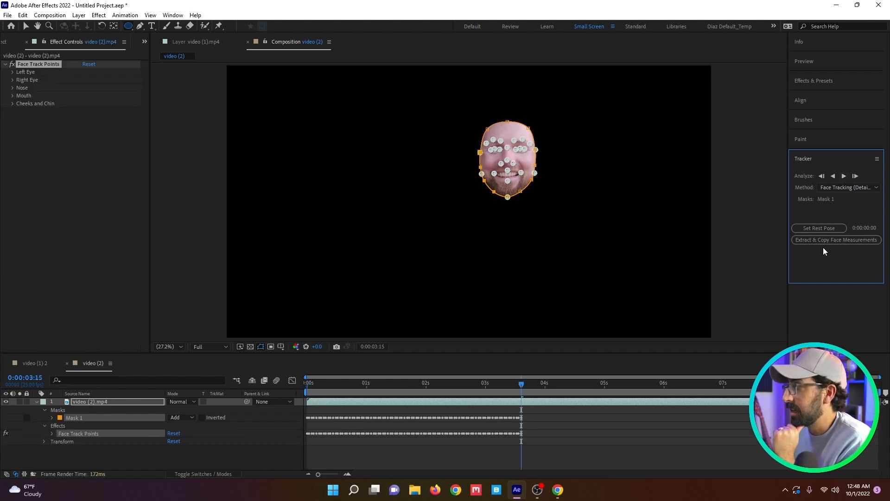
pyautogui.click(835, 239)
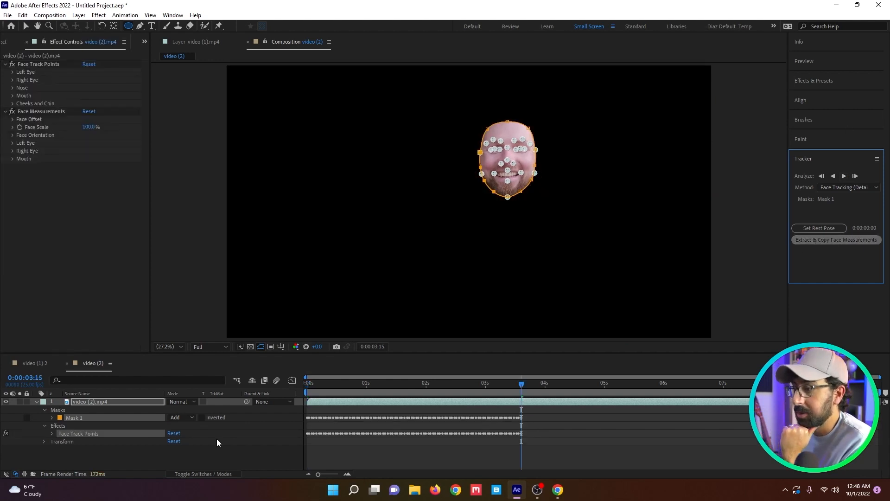